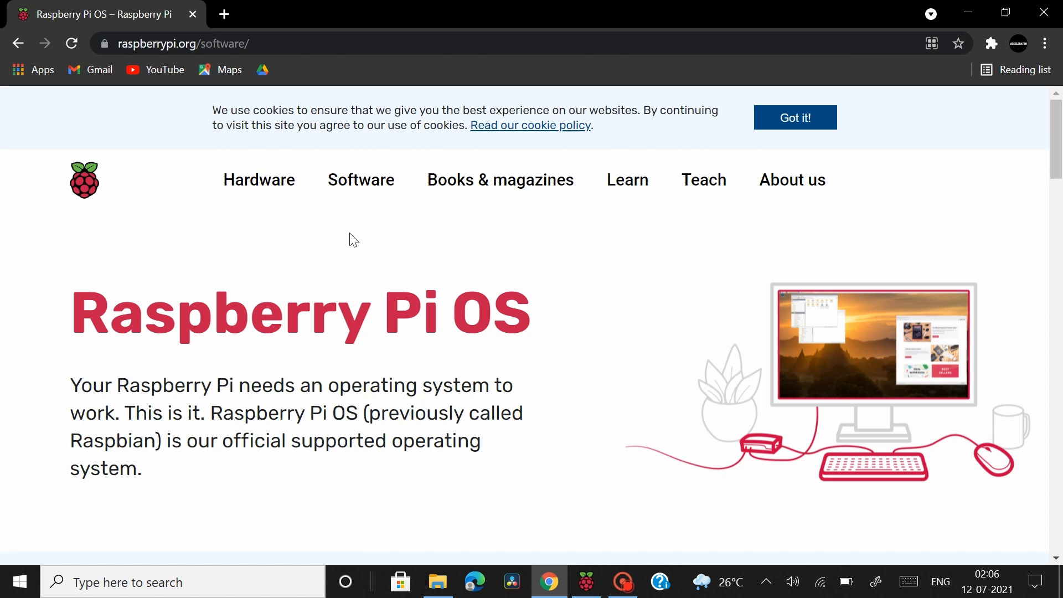
Scroll the raspberrypi.org/software page down to the Raspberry Pi Imager download links
{"action": "left_click", "coordinate": [183, 43]}
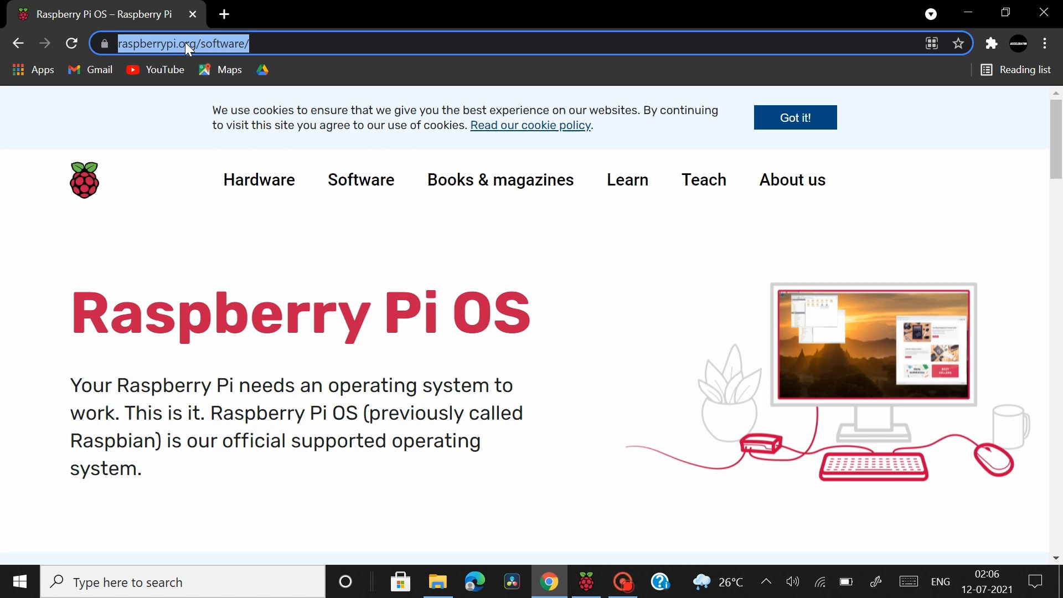
{"action": "scroll", "scroll_direction": "down", "scroll_amount": 3}
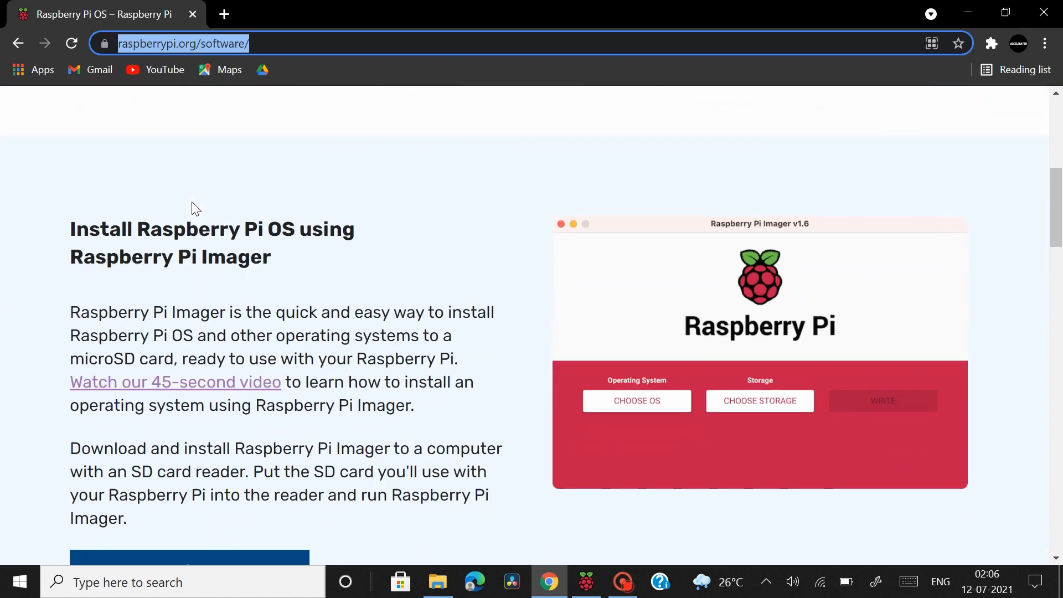
{"action": "scroll", "scroll_direction": "down", "scroll_amount": 3}
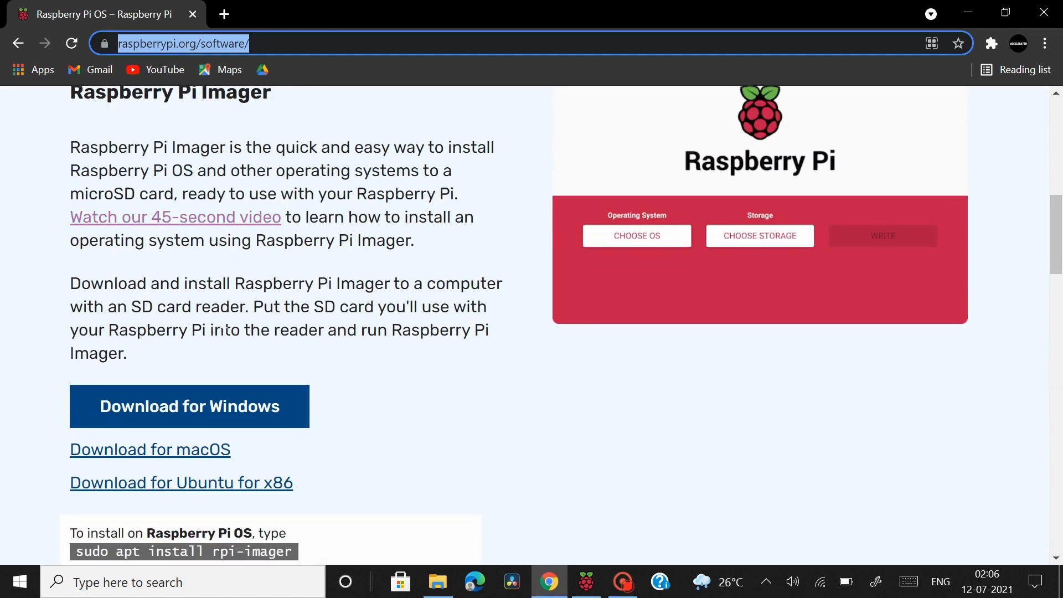
{"action": "mouse_move", "coordinate": [226, 361]}
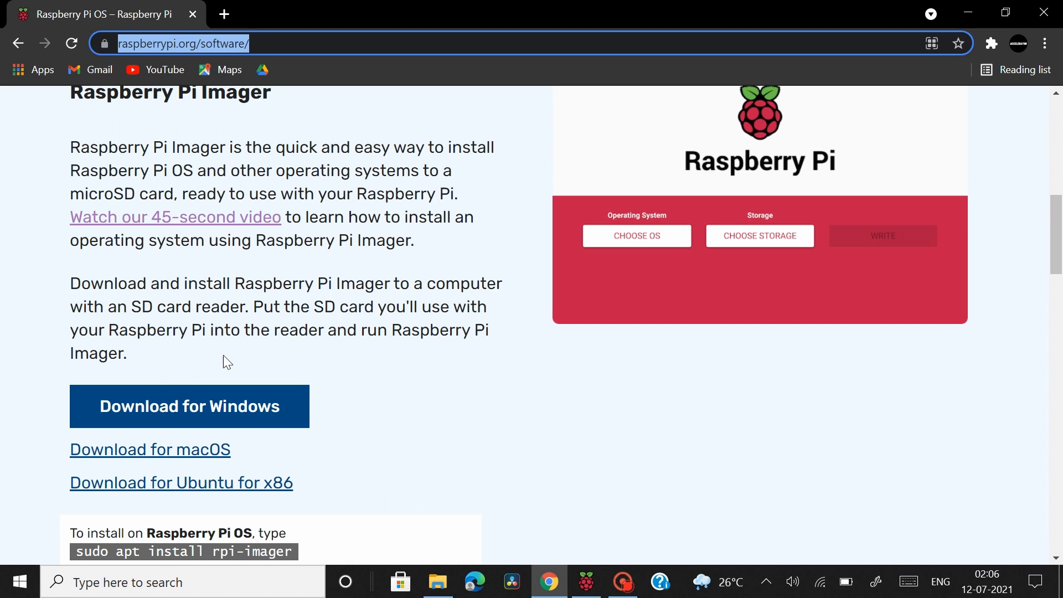
{"action": "mouse_move", "coordinate": [395, 400]}
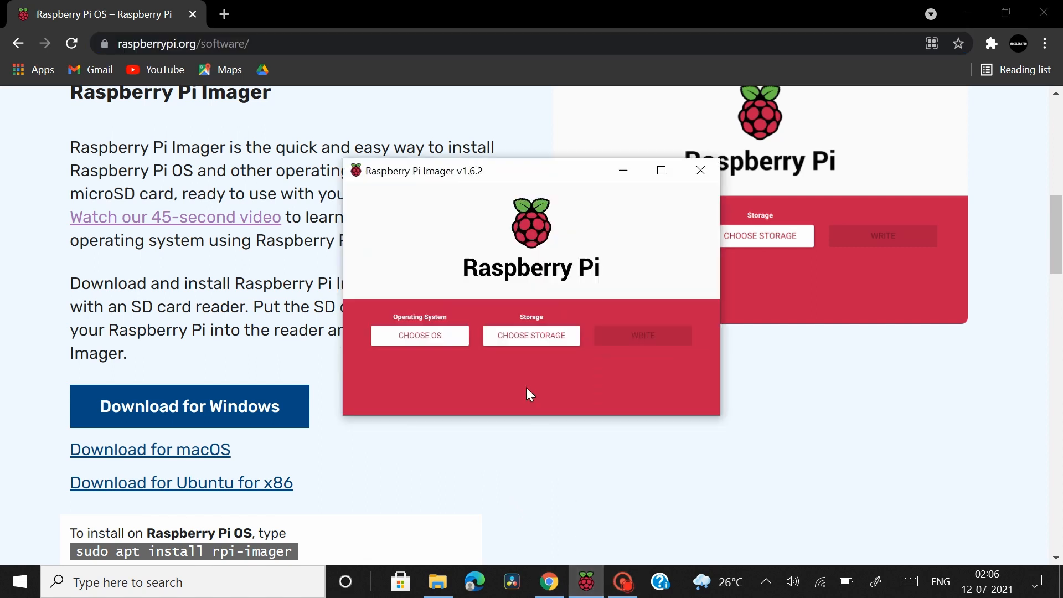
{"action": "mouse_move", "coordinate": [501, 258]}
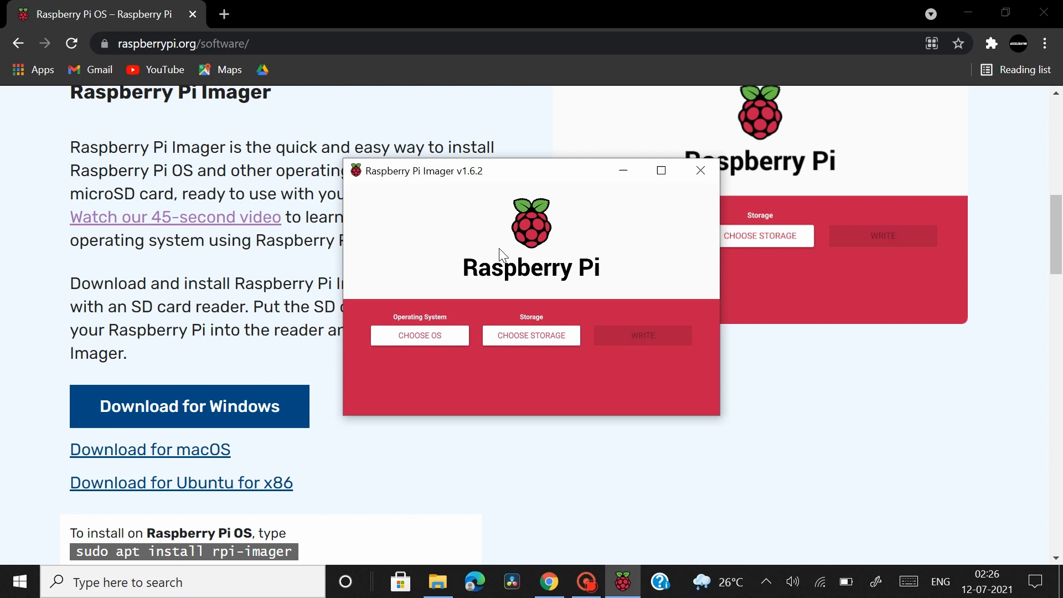
{"action": "mouse_move", "coordinate": [446, 314]}
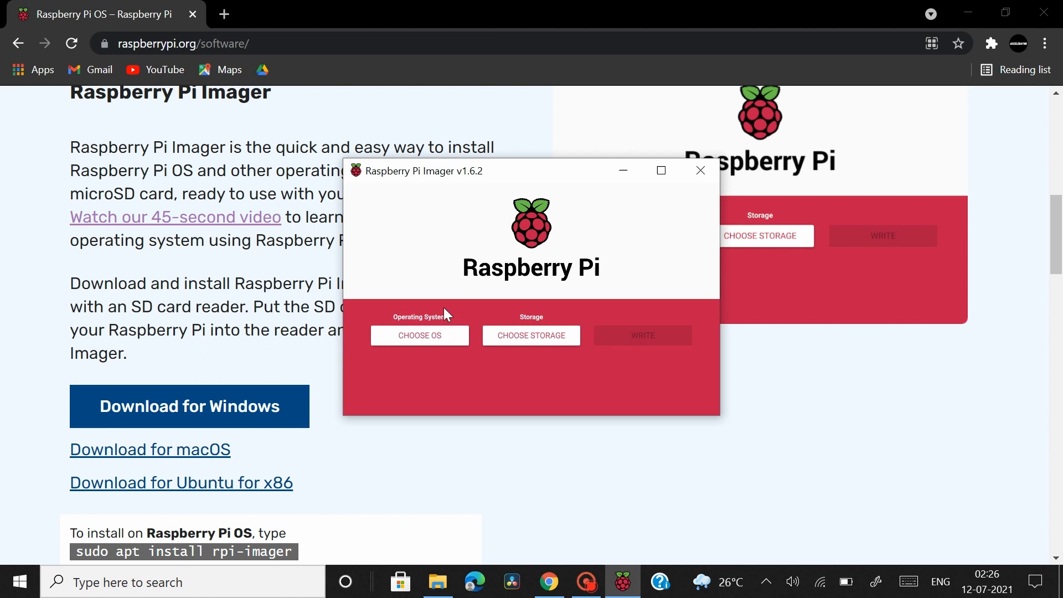
Choose Raspberry Pi OS (32-bit) as the operating system and bring up the advanced options
{"action": "left_click", "coordinate": [419, 335]}
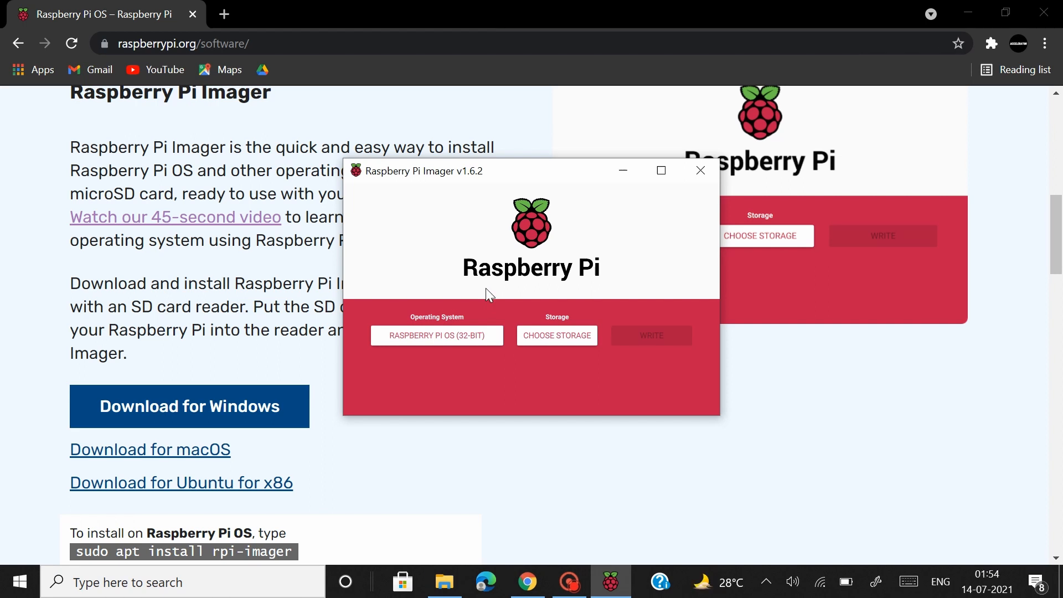
{"action": "key", "text": "ctrl+shift+x"}
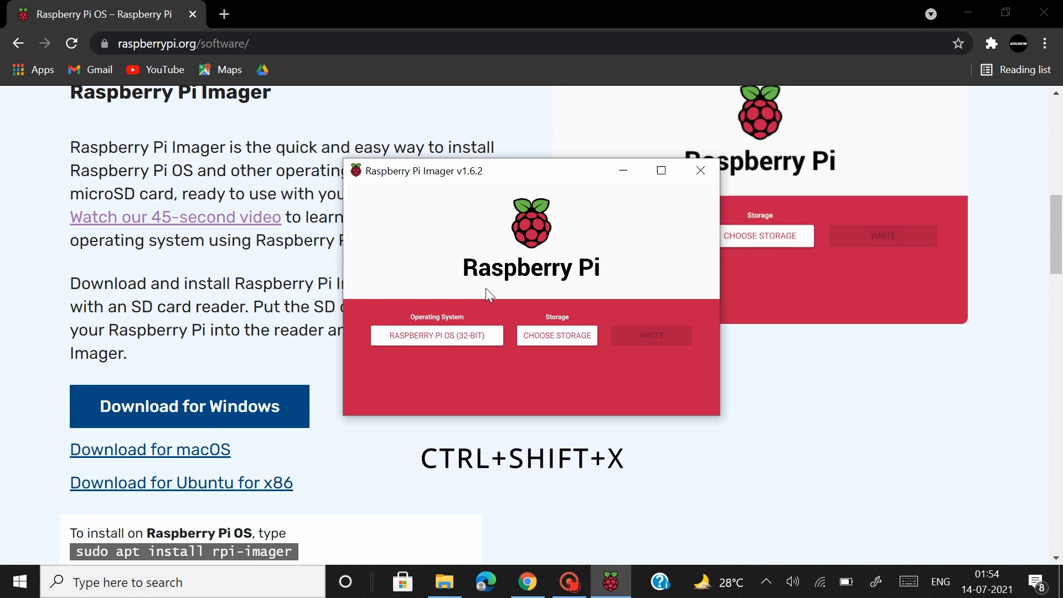
Set hostname Rasp01 and enable SSH with a password for the pi user
{"action": "key", "text": "ctrl+shift+x"}
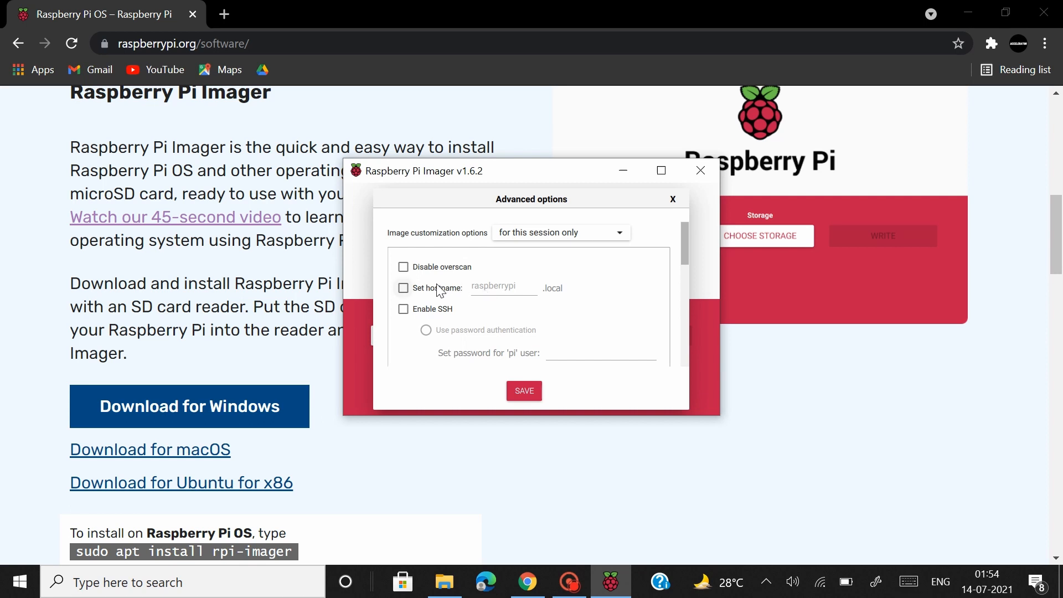
{"action": "left_click", "coordinate": [403, 288]}
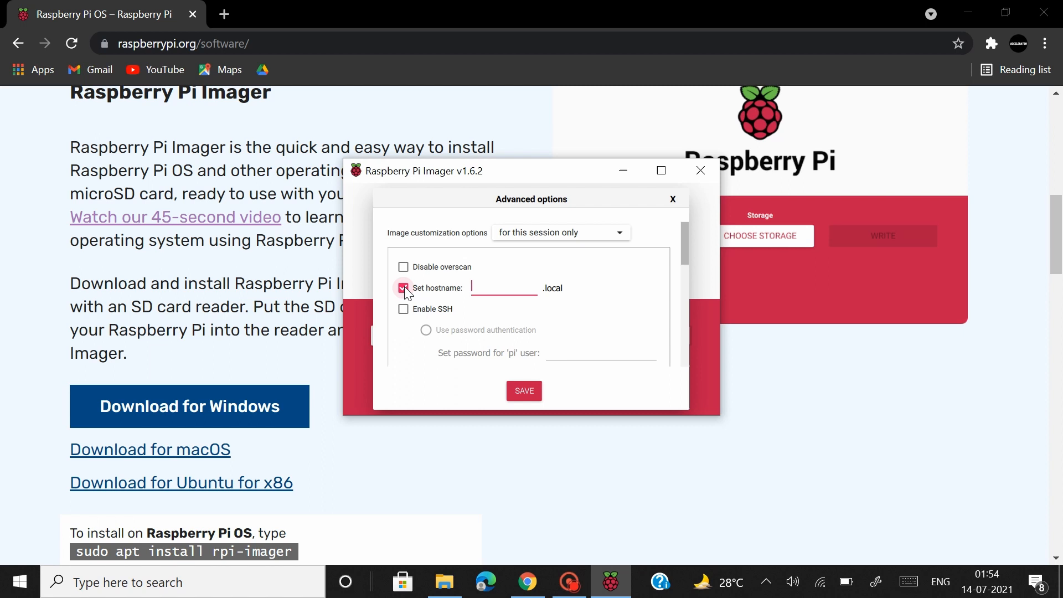
{"action": "type", "text": "R"}
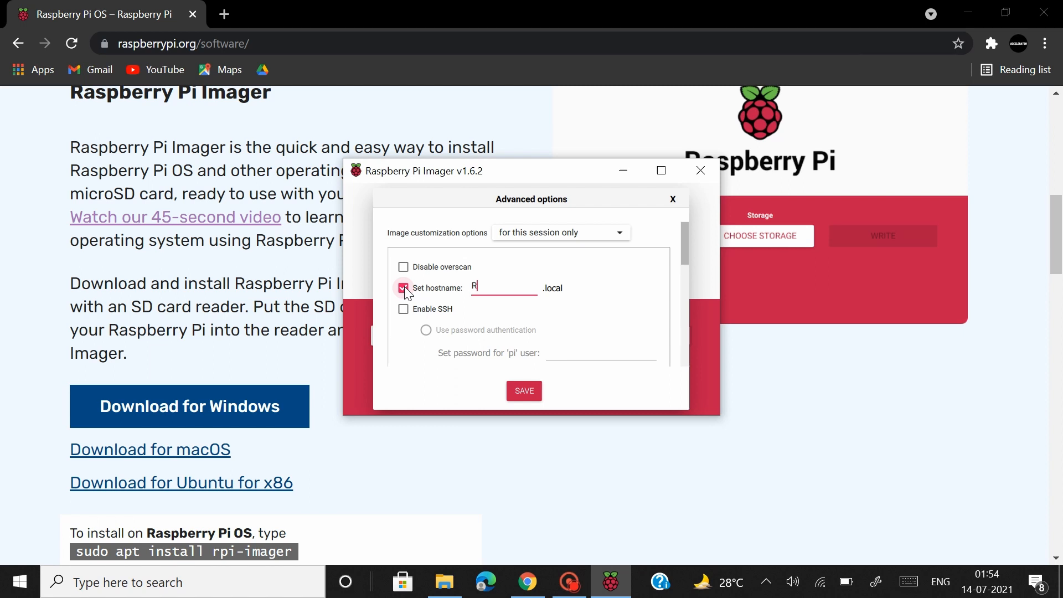
{"action": "type", "text": "asp01"}
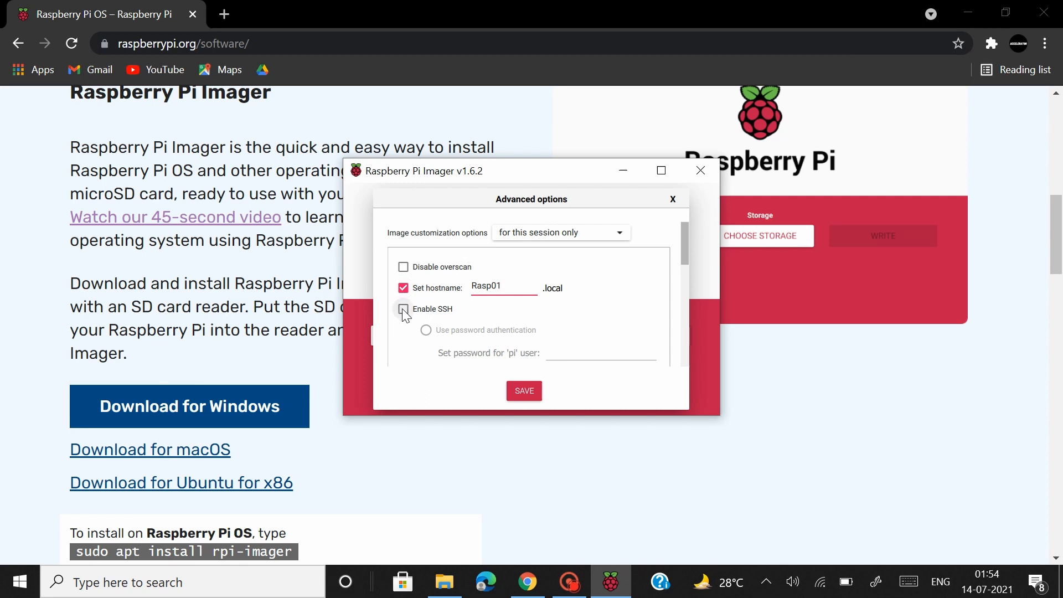
{"action": "left_click", "coordinate": [403, 309]}
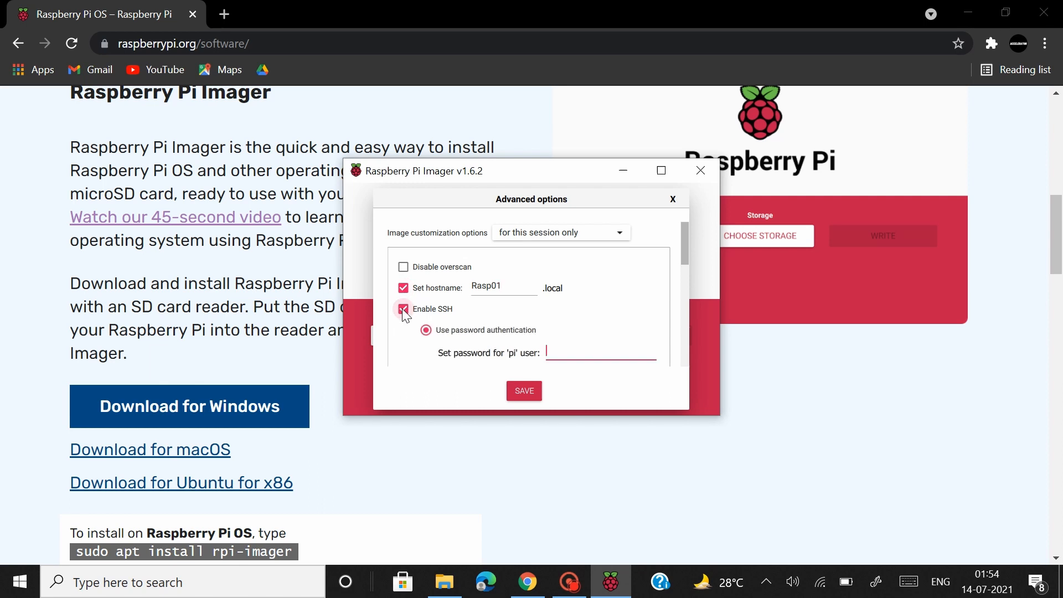
{"action": "left_click", "coordinate": [403, 309]}
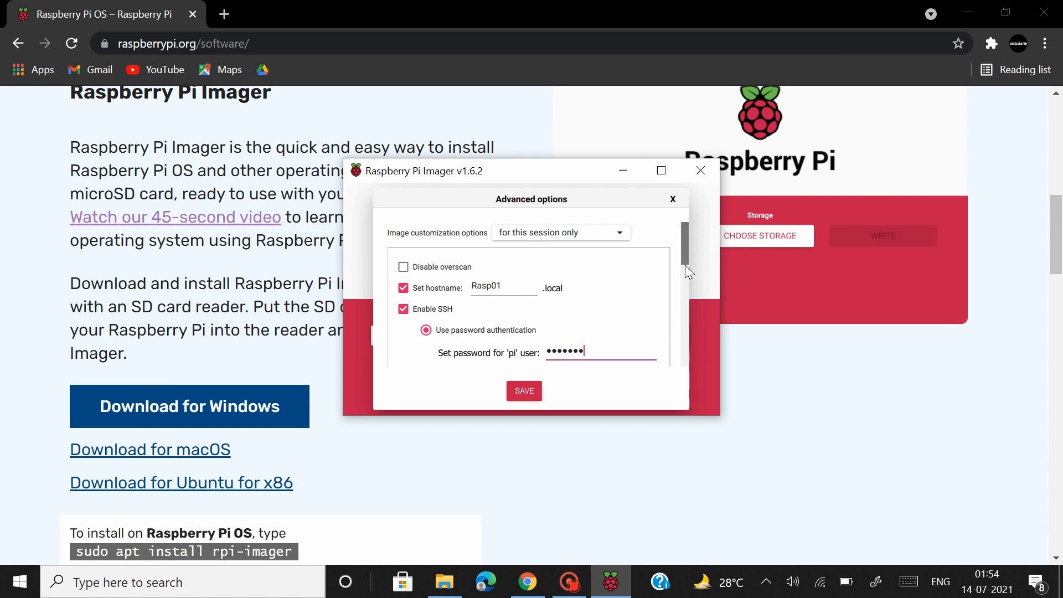
Configure wifi for Android AP01 with country GB and enable locale settings with Asia/Calcutta time zone
{"action": "scroll", "scroll_direction": "down", "scroll_amount": 3}
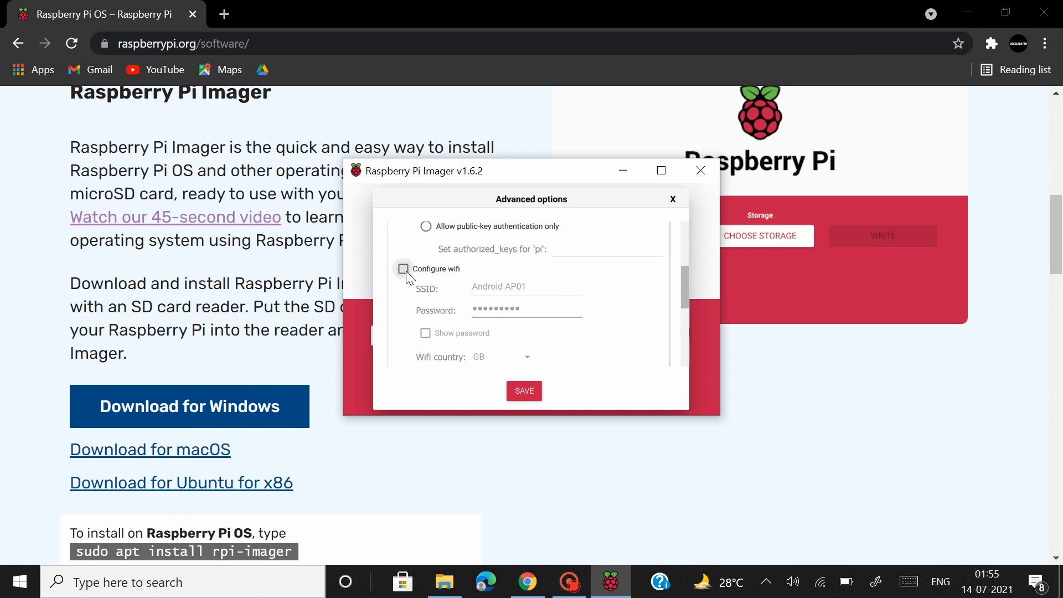
{"action": "left_click", "coordinate": [403, 268]}
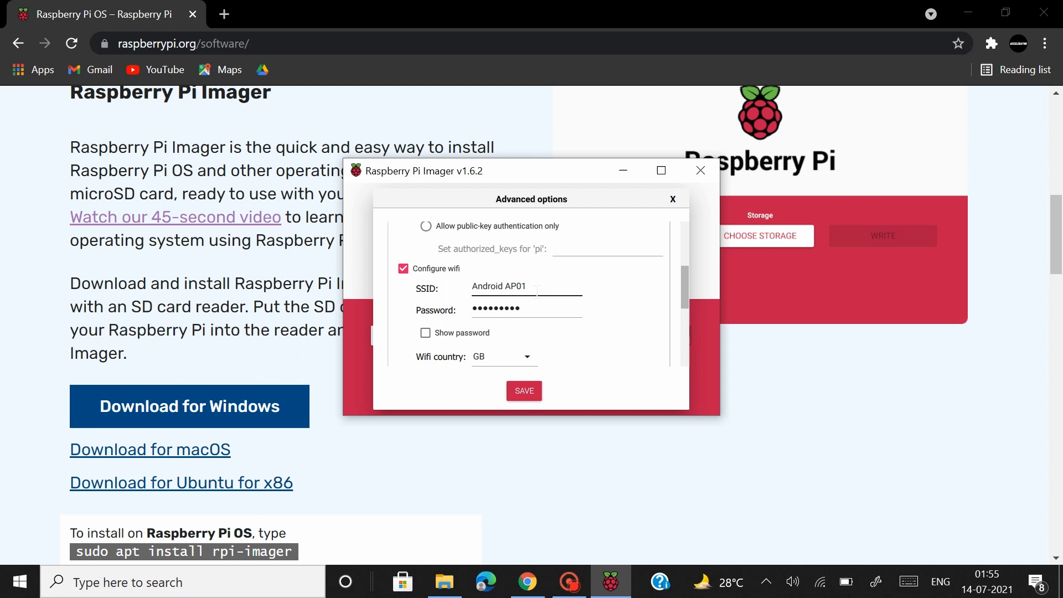
{"action": "left_click", "coordinate": [525, 356]}
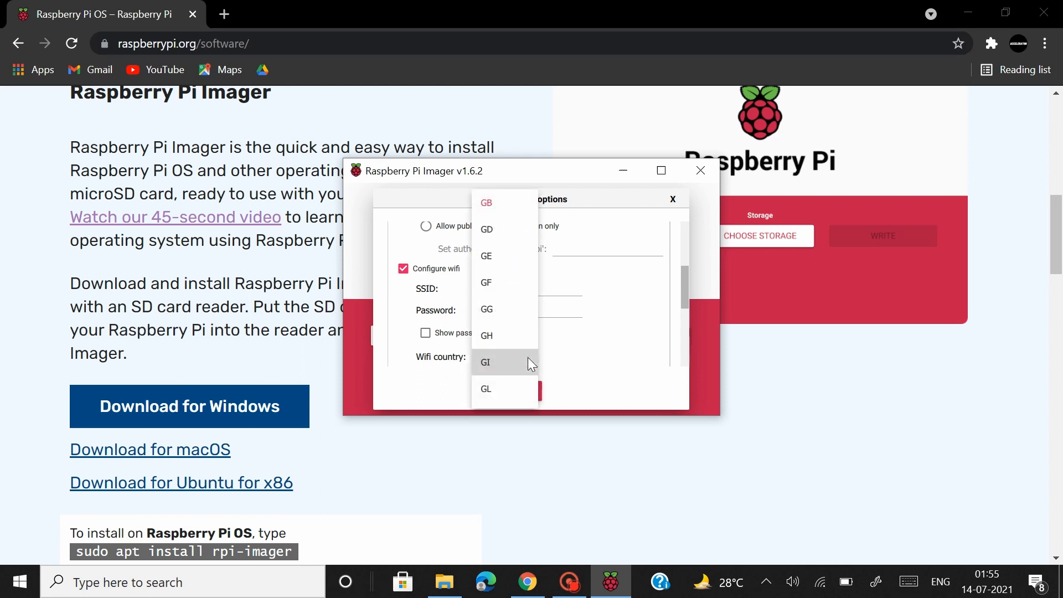
{"action": "left_click", "coordinate": [486, 201]}
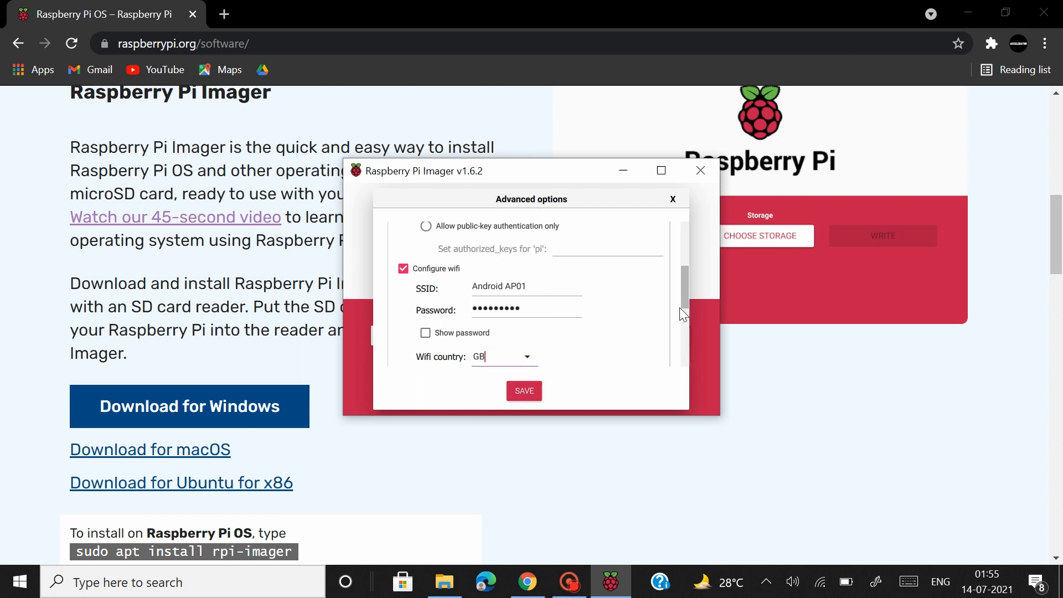
{"action": "scroll", "scroll_direction": "down", "scroll_amount": 3}
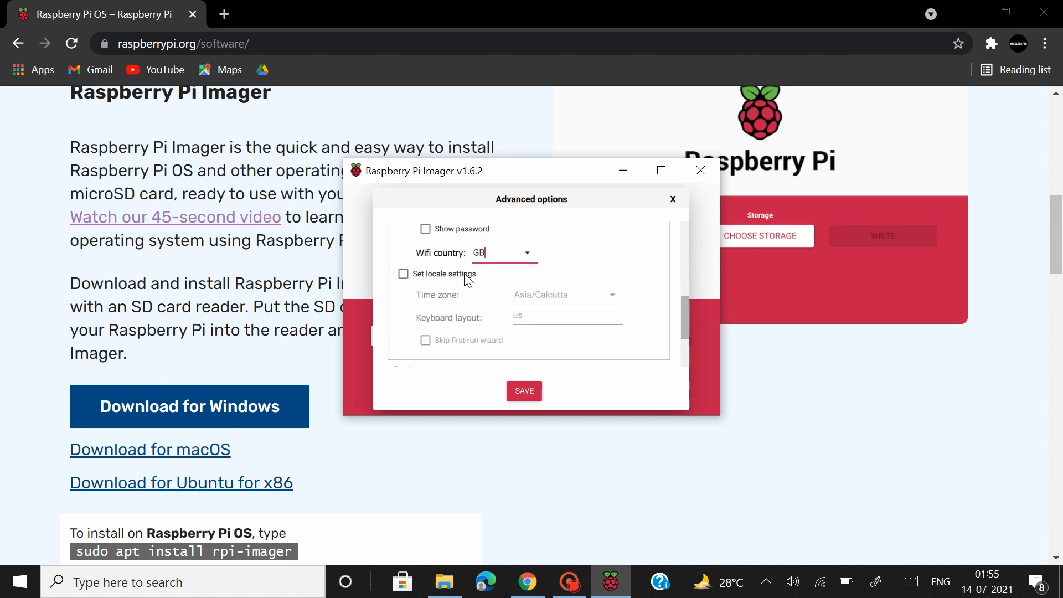
{"action": "left_click", "coordinate": [403, 273]}
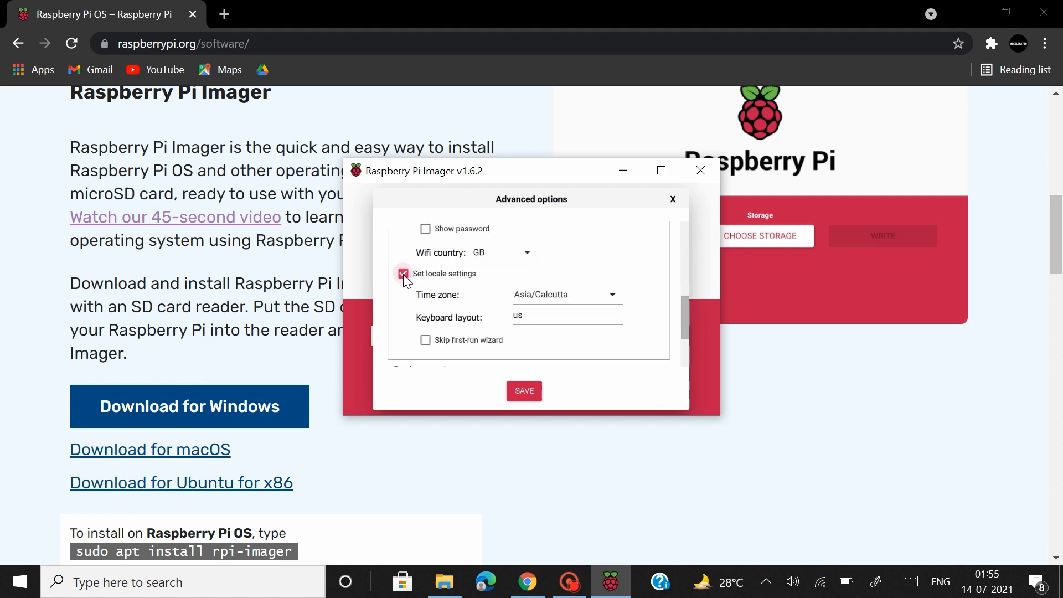
{"action": "left_click", "coordinate": [403, 273]}
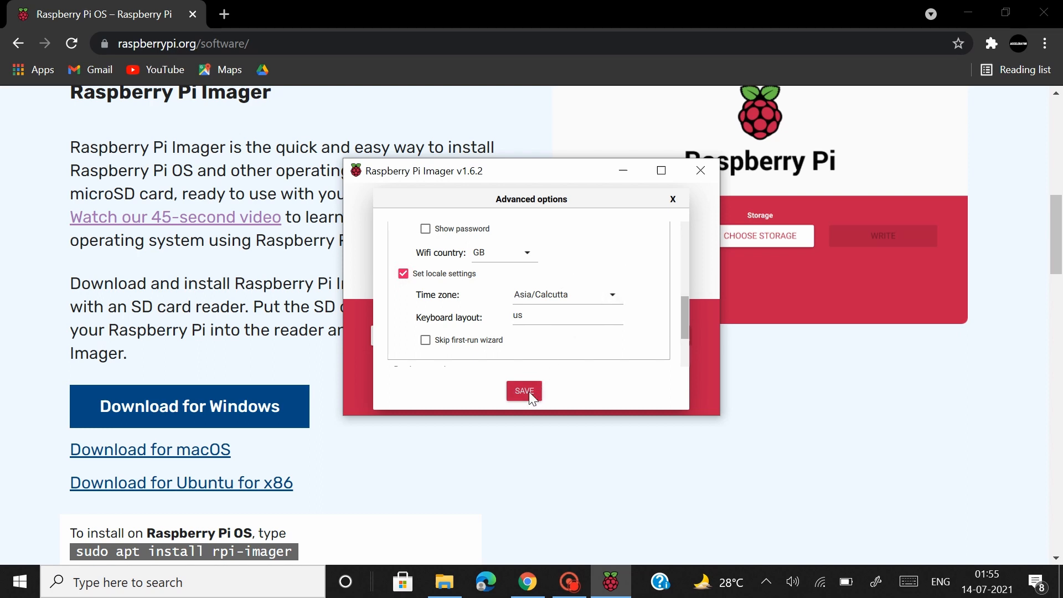
Save the customisation, choose the 31.9 GB USB device as storage and close Raspberry Pi Imager
{"action": "left_click", "coordinate": [523, 390]}
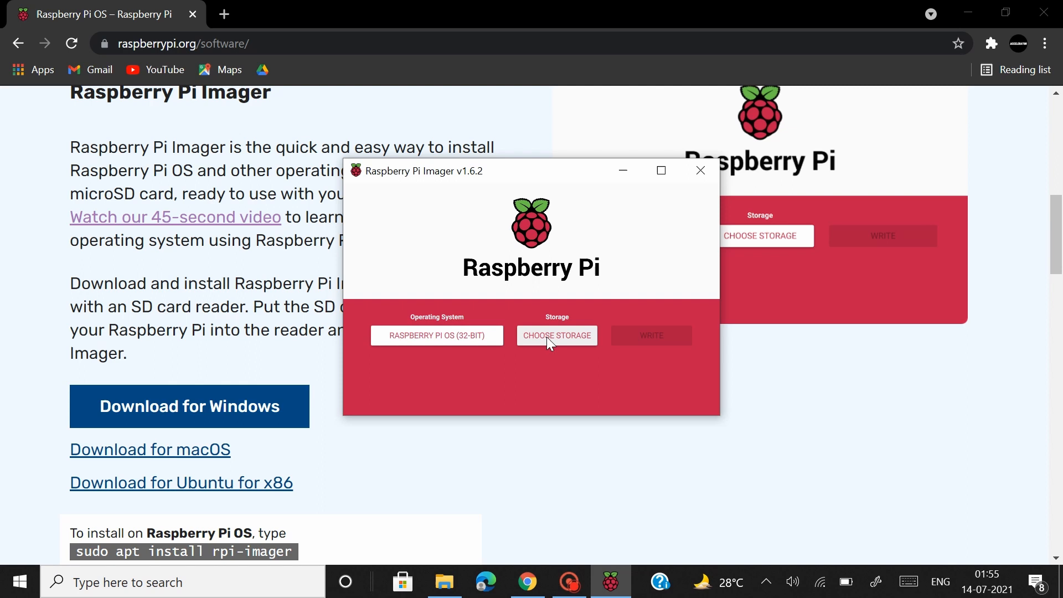
{"action": "left_click", "coordinate": [557, 335]}
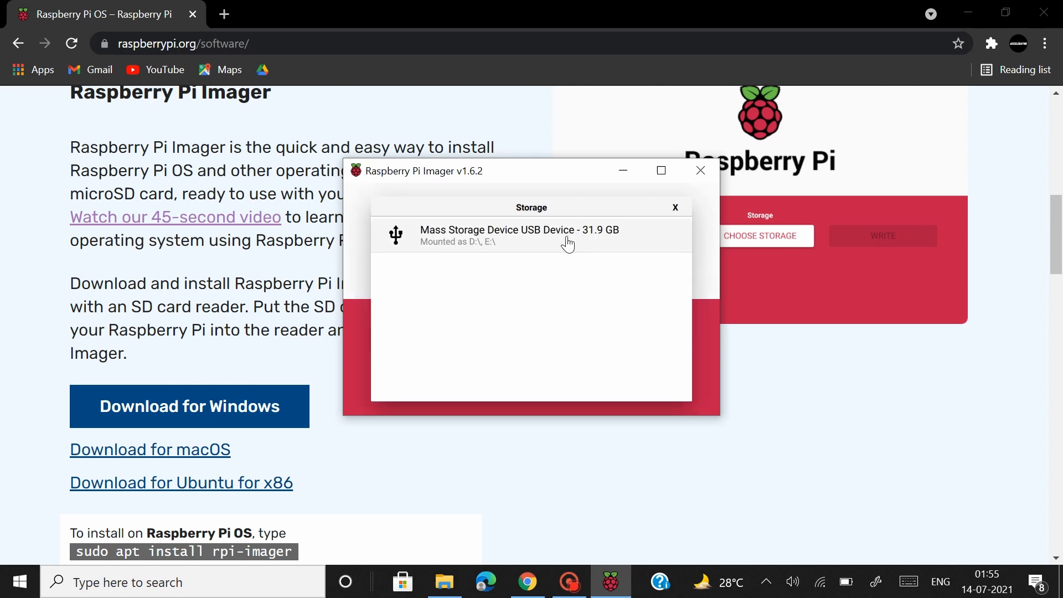
{"action": "left_click", "coordinate": [519, 234]}
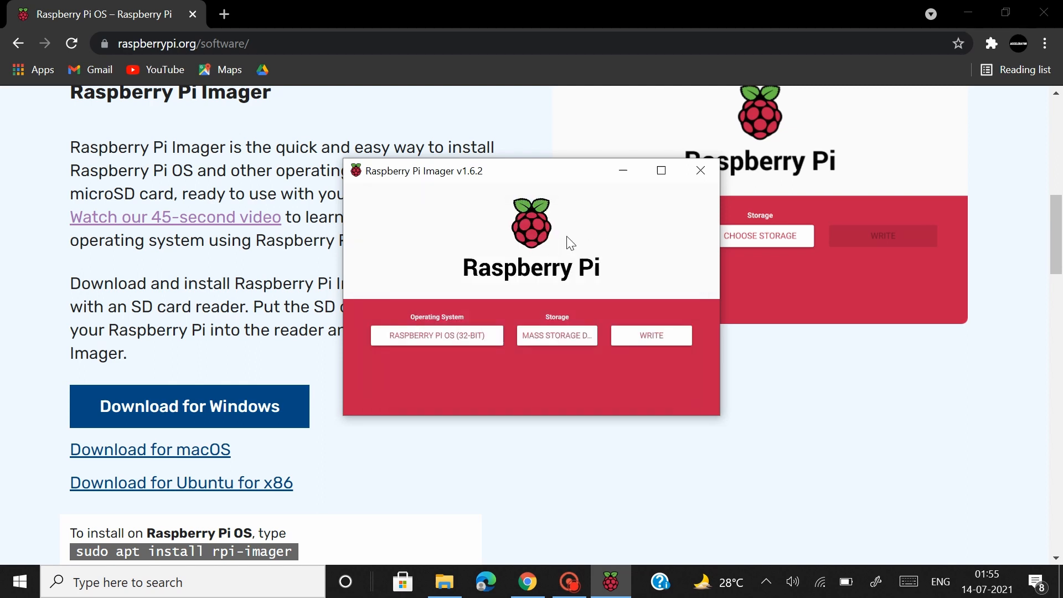
{"action": "mouse_move", "coordinate": [650, 336]}
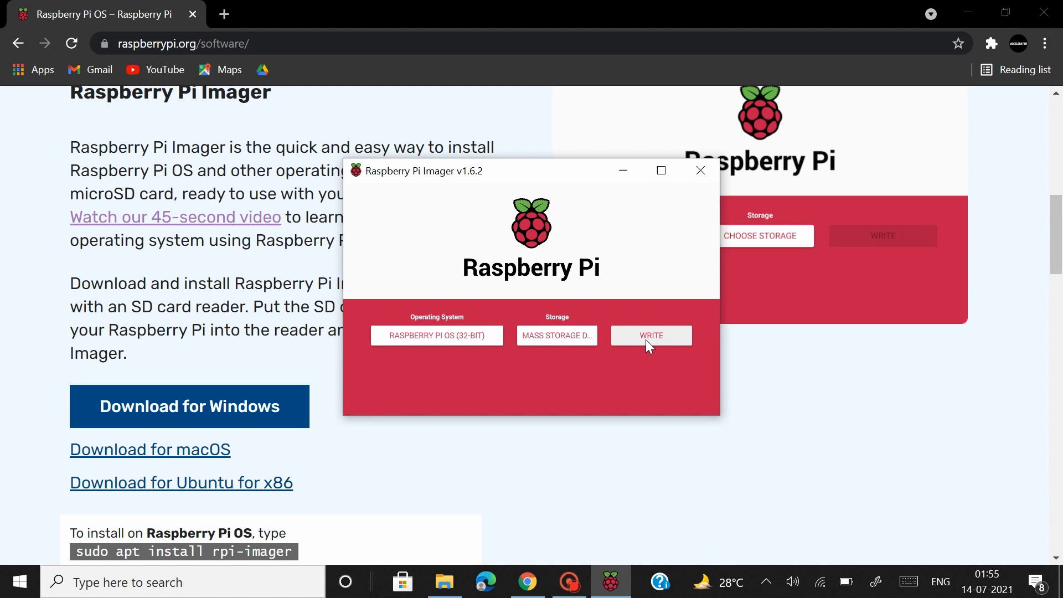
{"action": "mouse_move", "coordinate": [707, 188]}
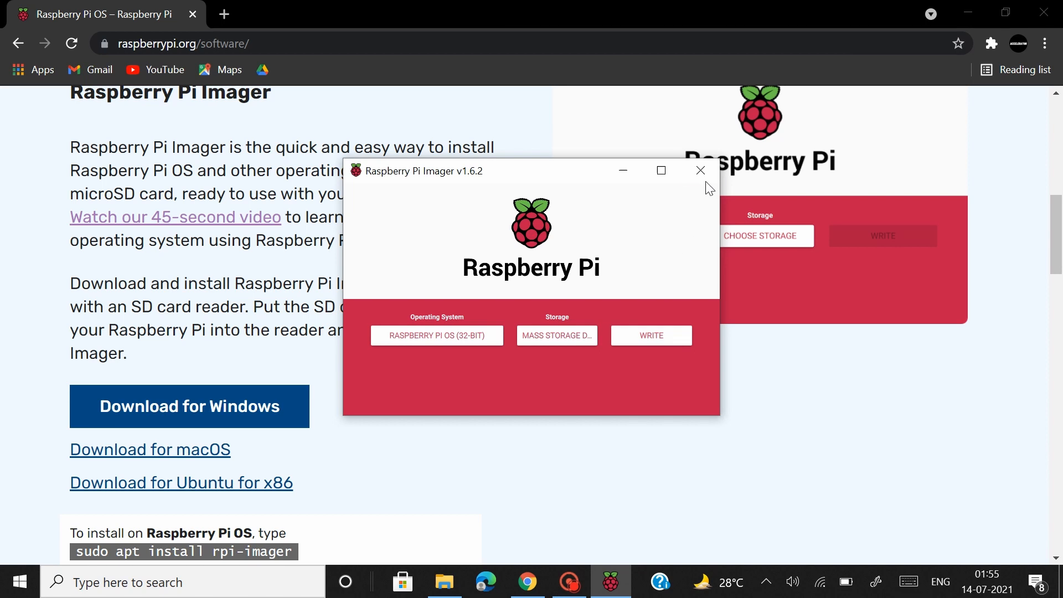
{"action": "left_click", "coordinate": [700, 170]}
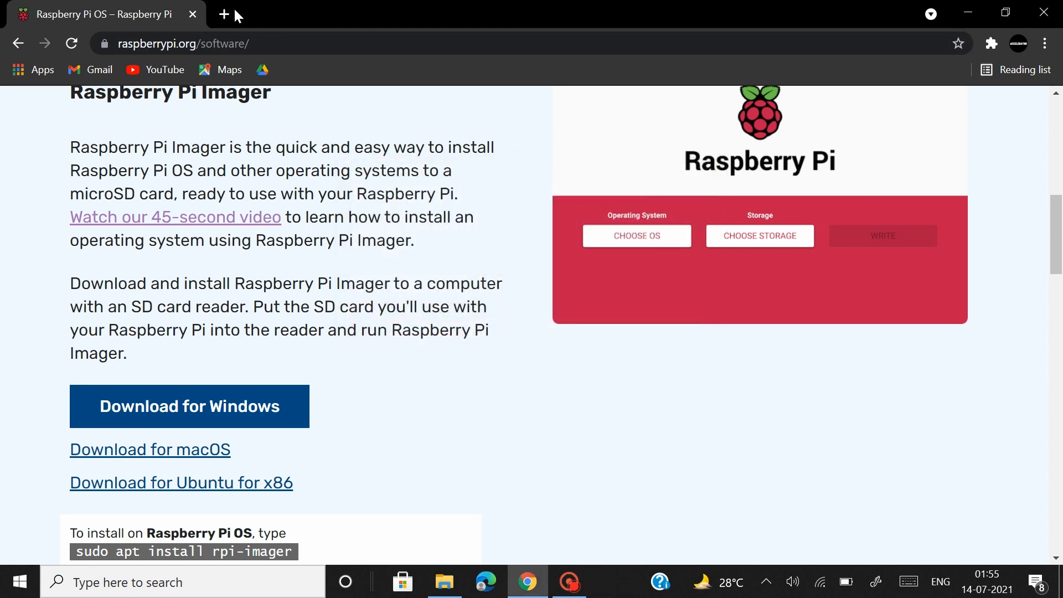
Go to duinocoin.com, open the Get started guide and jump to 'Mine with your Raspberry Pi board'
{"action": "left_click", "coordinate": [235, 13]}
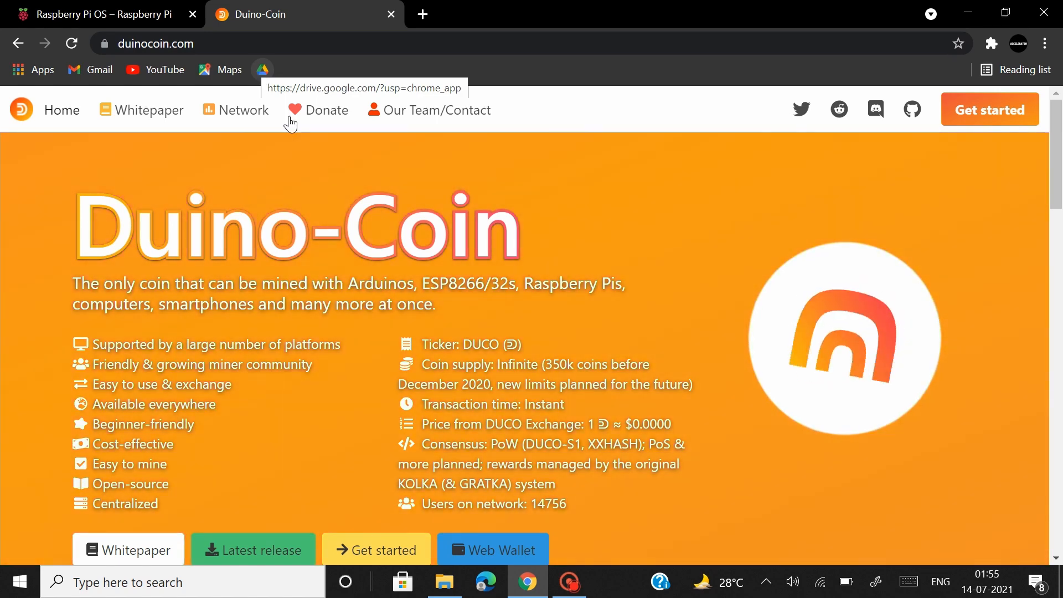
{"action": "scroll", "scroll_direction": "down", "scroll_amount": 3}
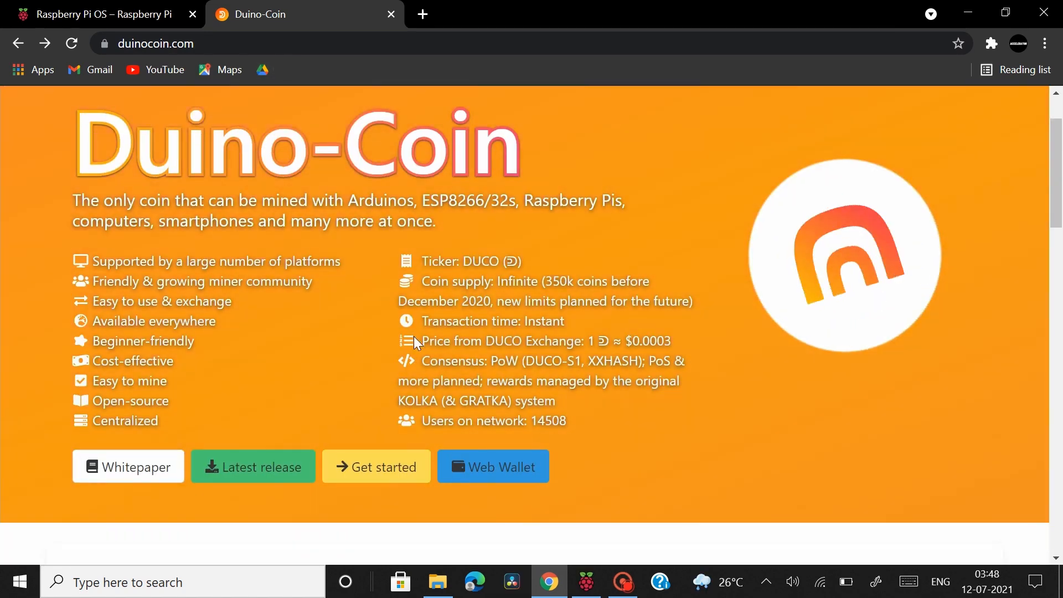
{"action": "left_click", "coordinate": [493, 466]}
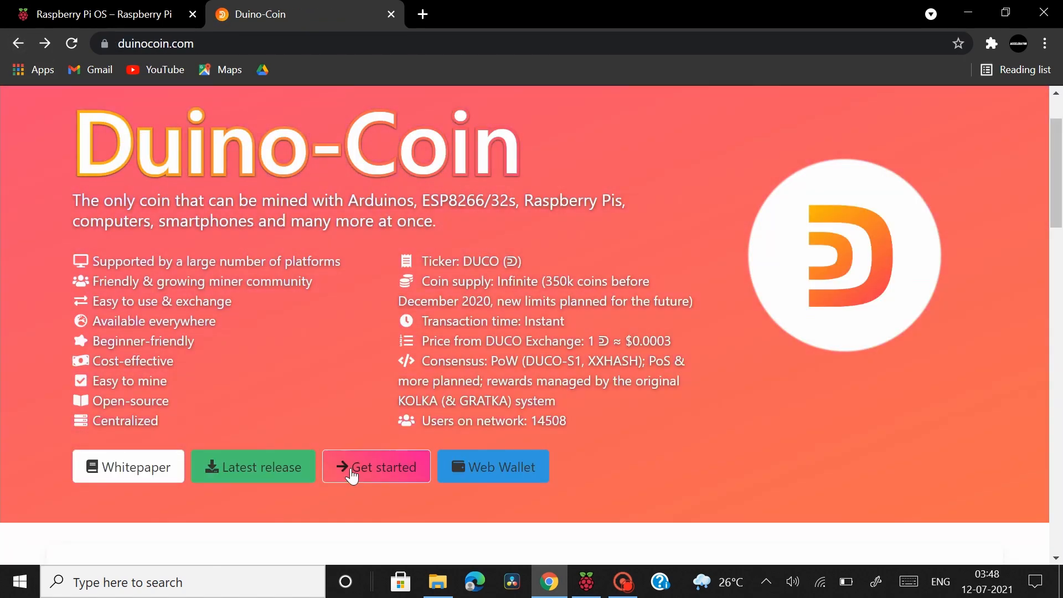
{"action": "left_click", "coordinate": [376, 467]}
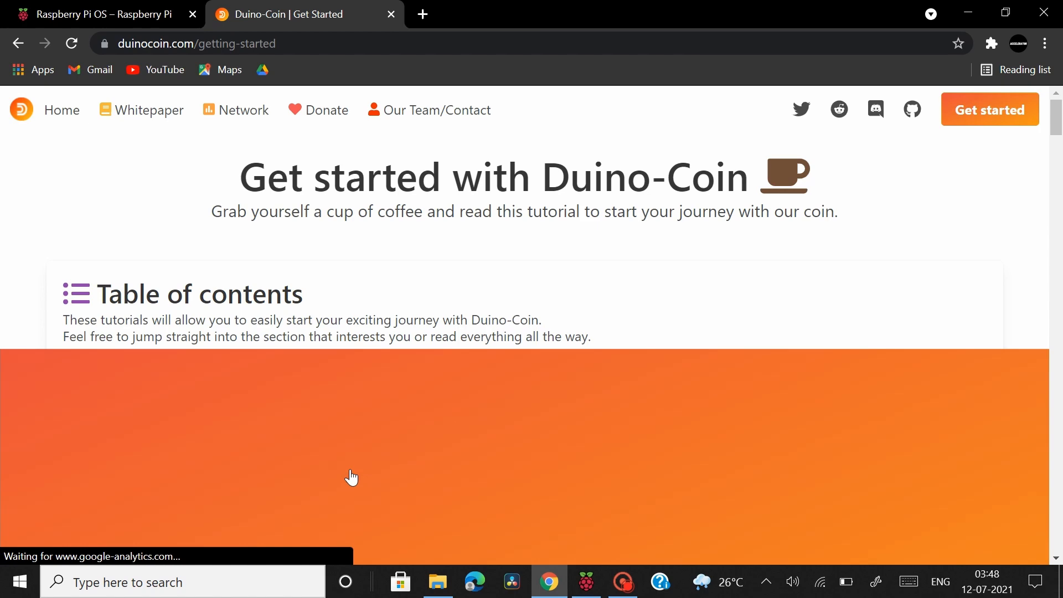
{"action": "scroll", "scroll_direction": "down", "scroll_amount": 3}
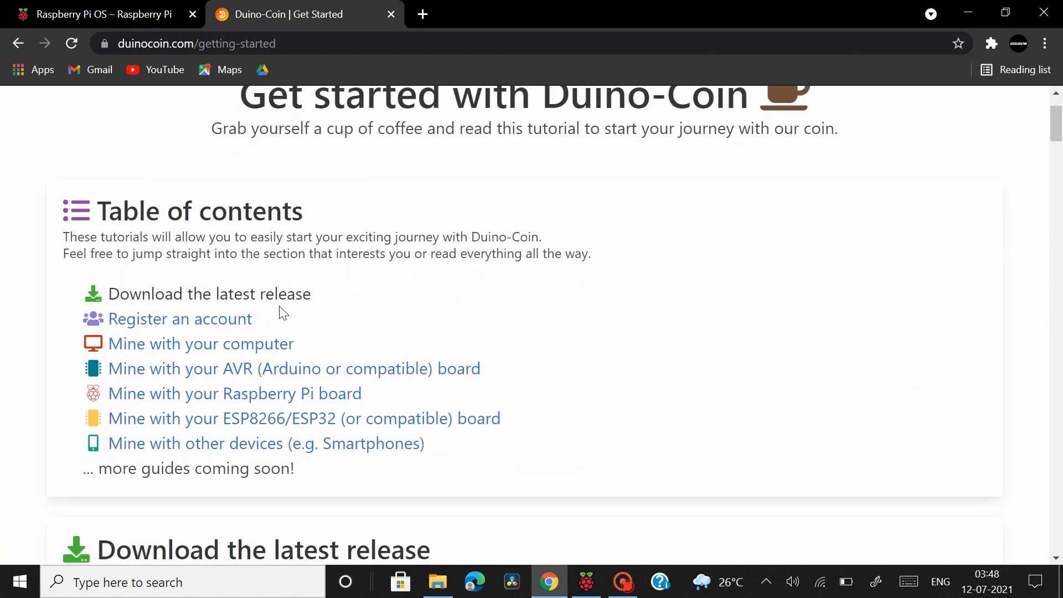
{"action": "mouse_move", "coordinate": [234, 393]}
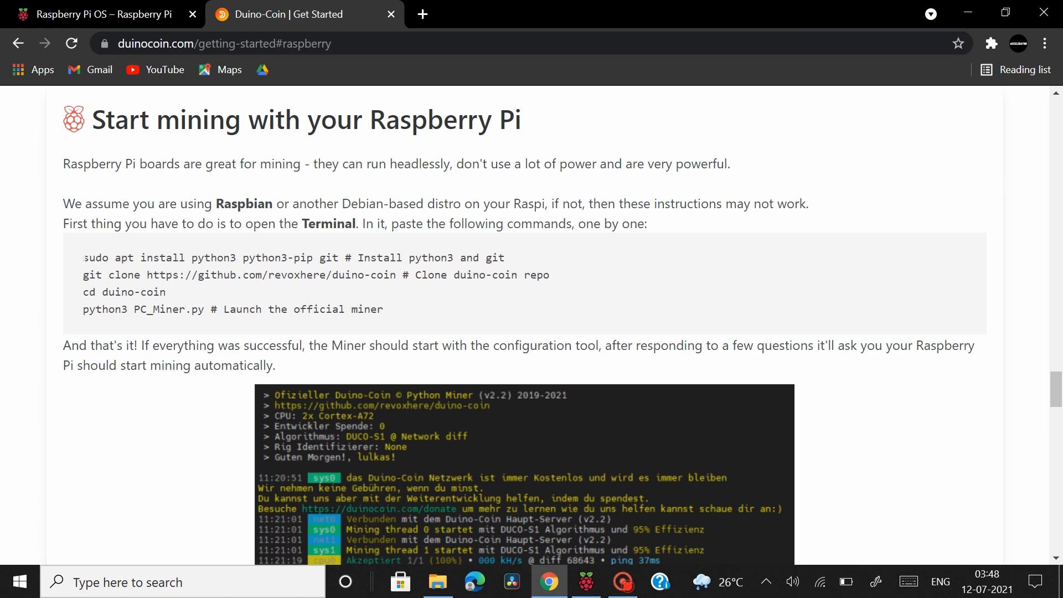
{"action": "left_click_drag", "start_coordinate": [83, 256], "coordinate": [181, 309]}
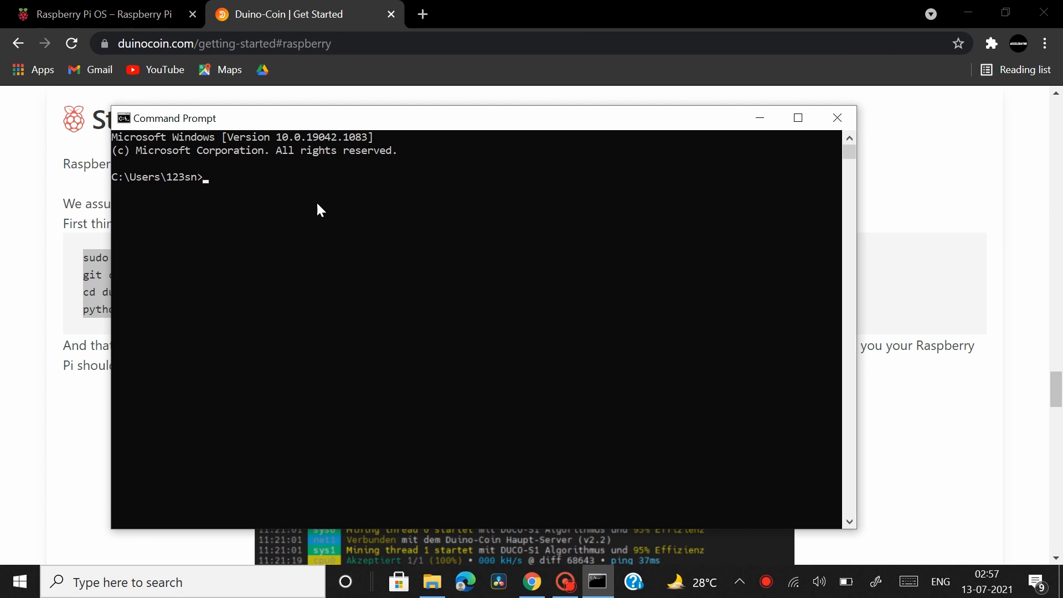
Log in to the Pi over SSH with ssh pi@Rasp01 and its password
{"action": "type", "text": "SS"}
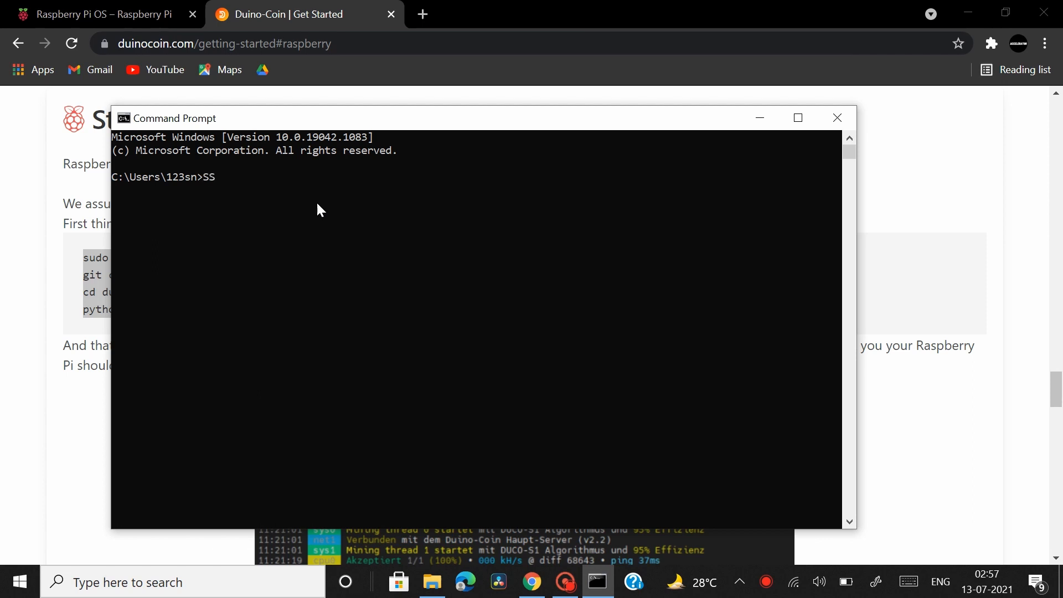
{"action": "type", "text": "H"}
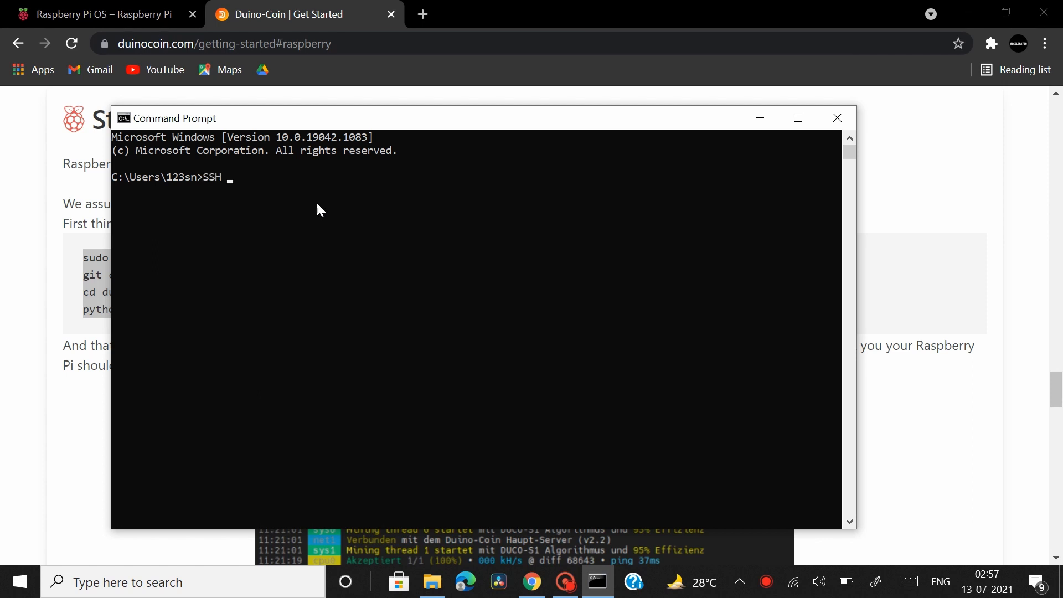
{"action": "type", "text": "pi@"}
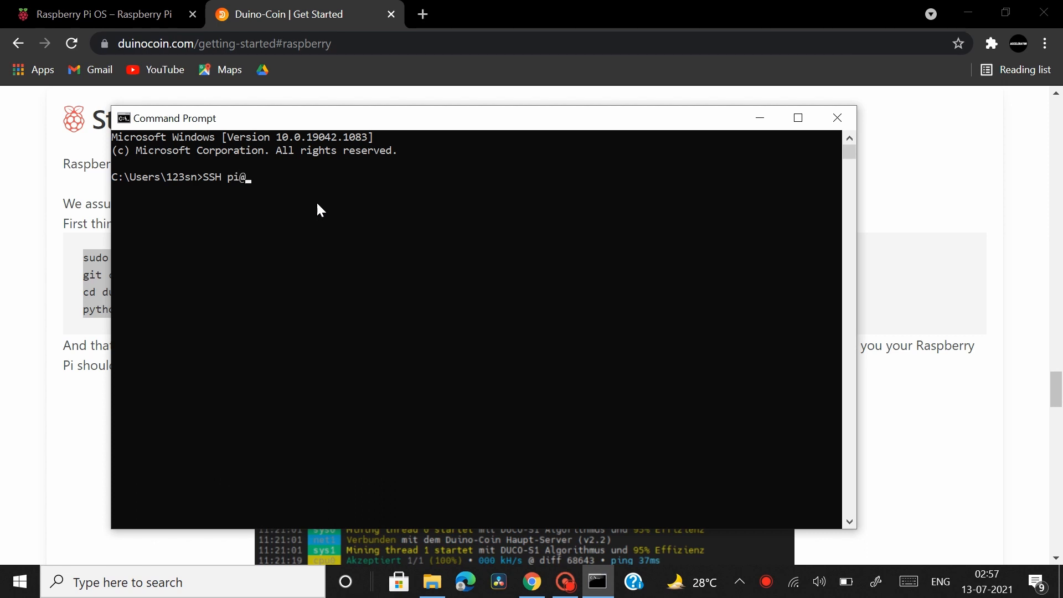
{"action": "type", "text": "R"}
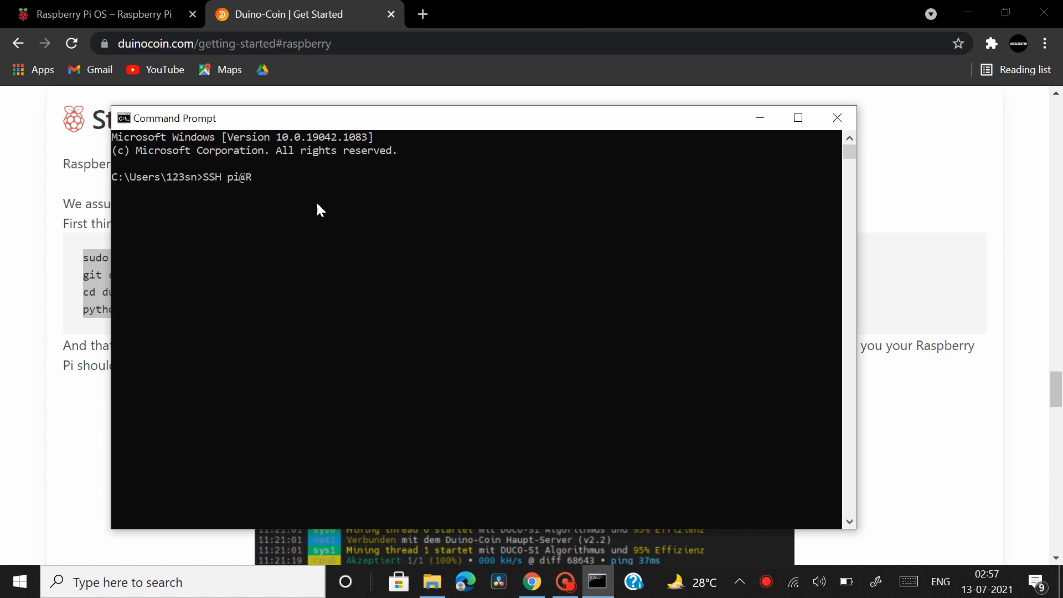
{"action": "type", "text": "asp01"}
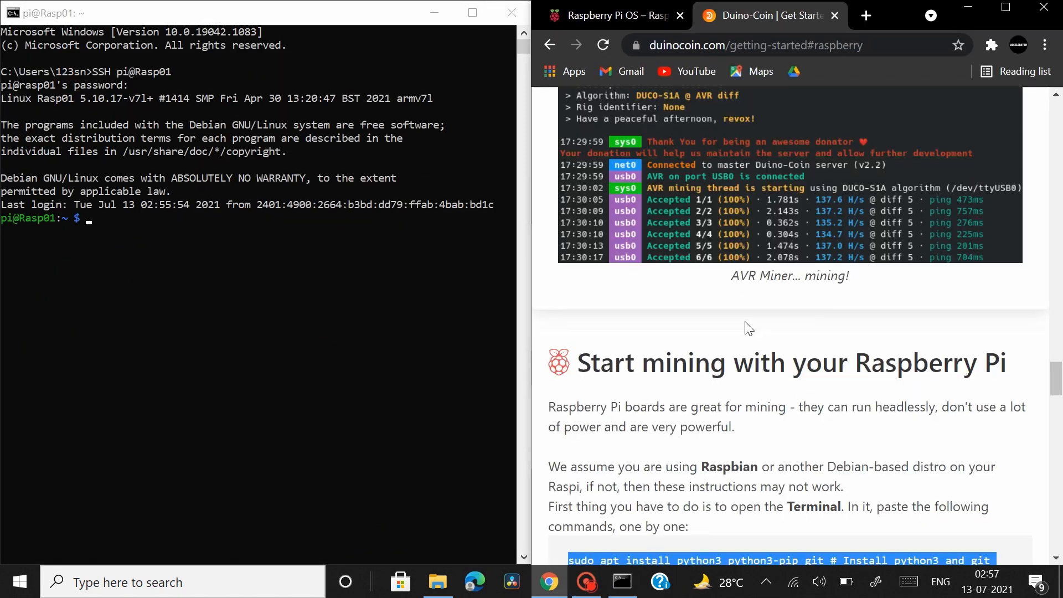
Run sudo apt install python3 python3-pip git and git clone the duino-coin repository
{"action": "scroll", "scroll_direction": "down", "scroll_amount": 3}
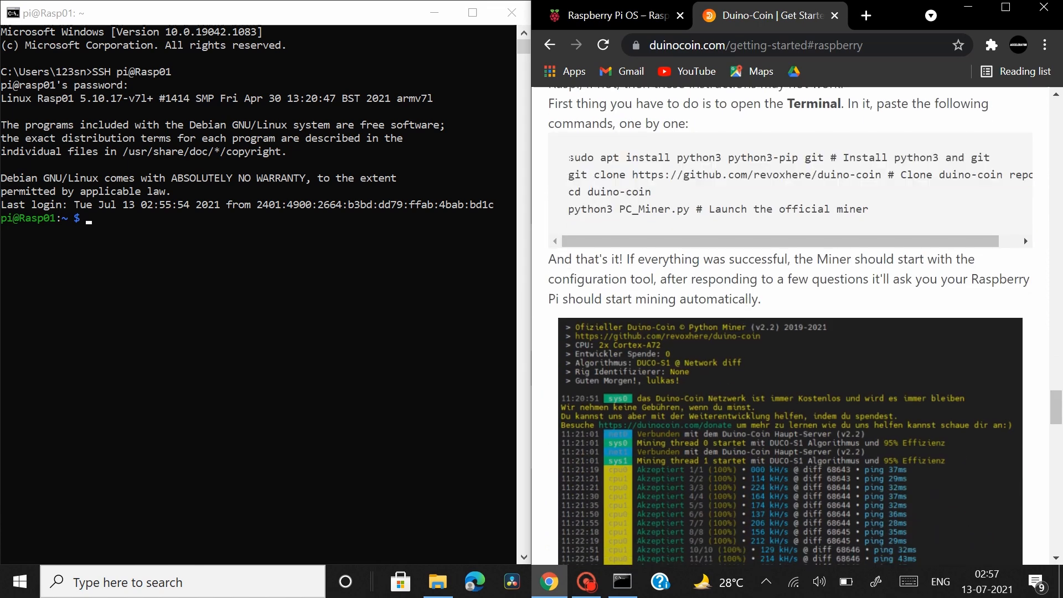
{"action": "left_click_drag", "start_coordinate": [568, 157], "coordinate": [790, 157]}
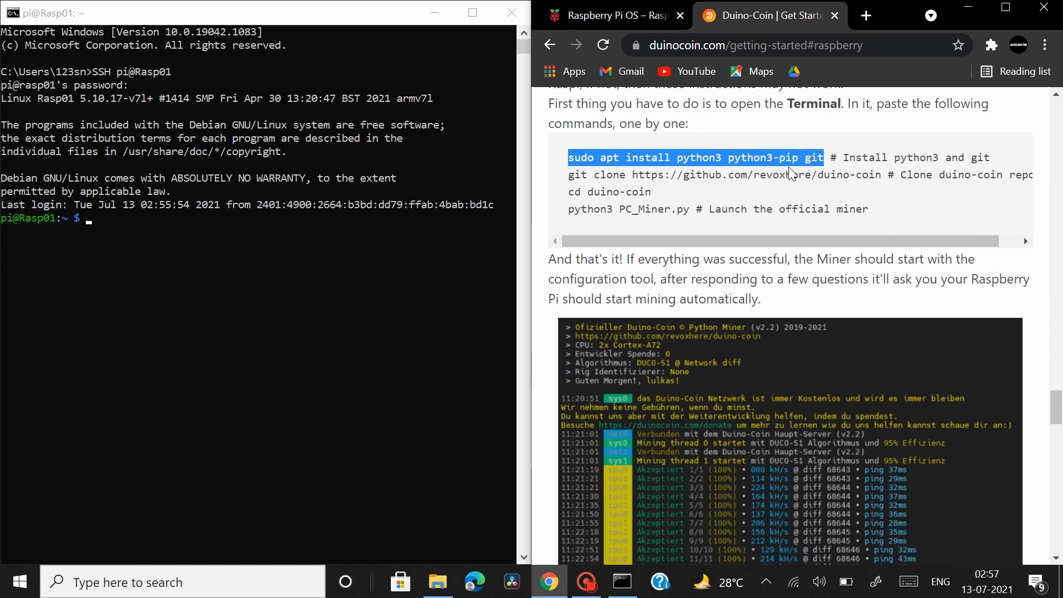
{"action": "mouse_move", "coordinate": [119, 240]}
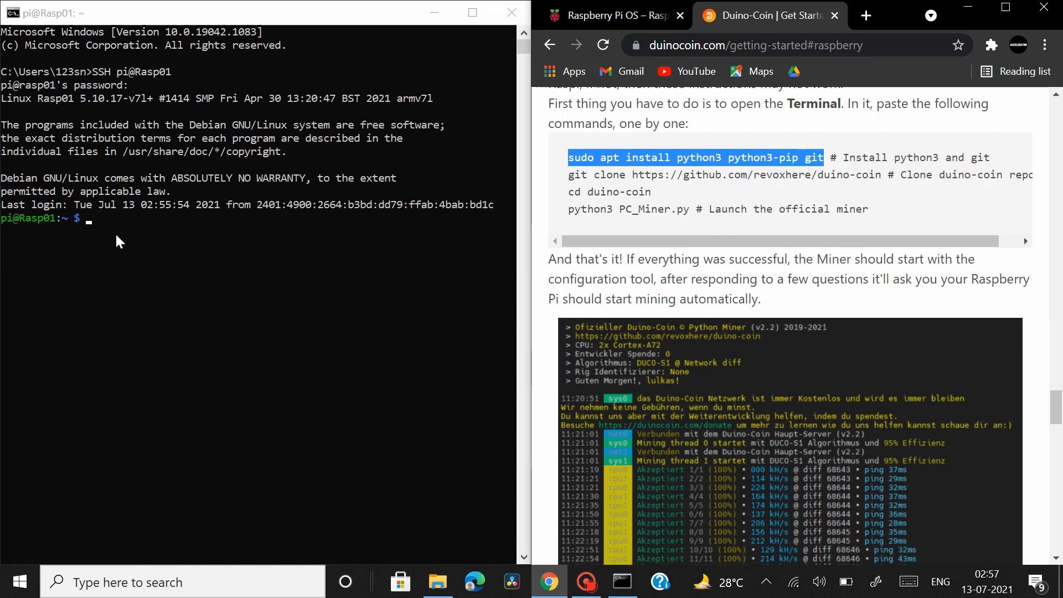
{"action": "type", "text": "sudo apt install python3 python3-pip git"}
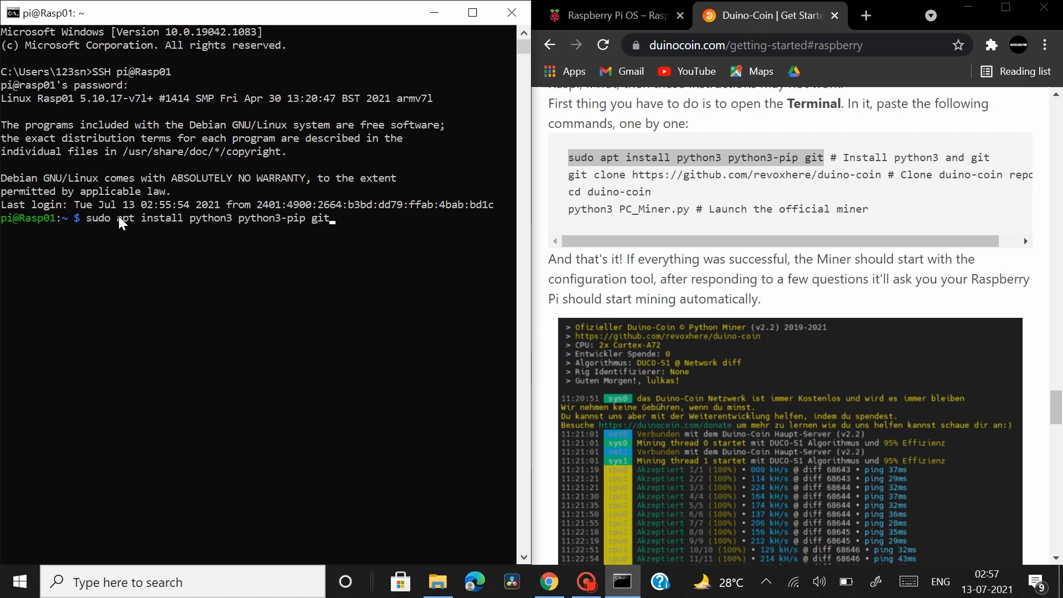
{"action": "mouse_move", "coordinate": [216, 246]}
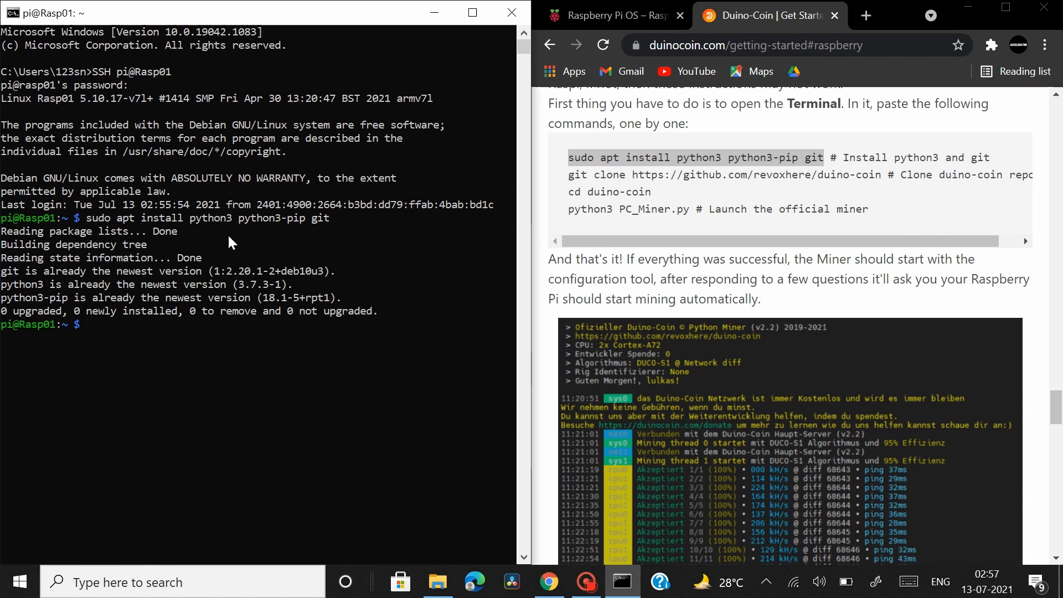
{"action": "mouse_move", "coordinate": [238, 240]}
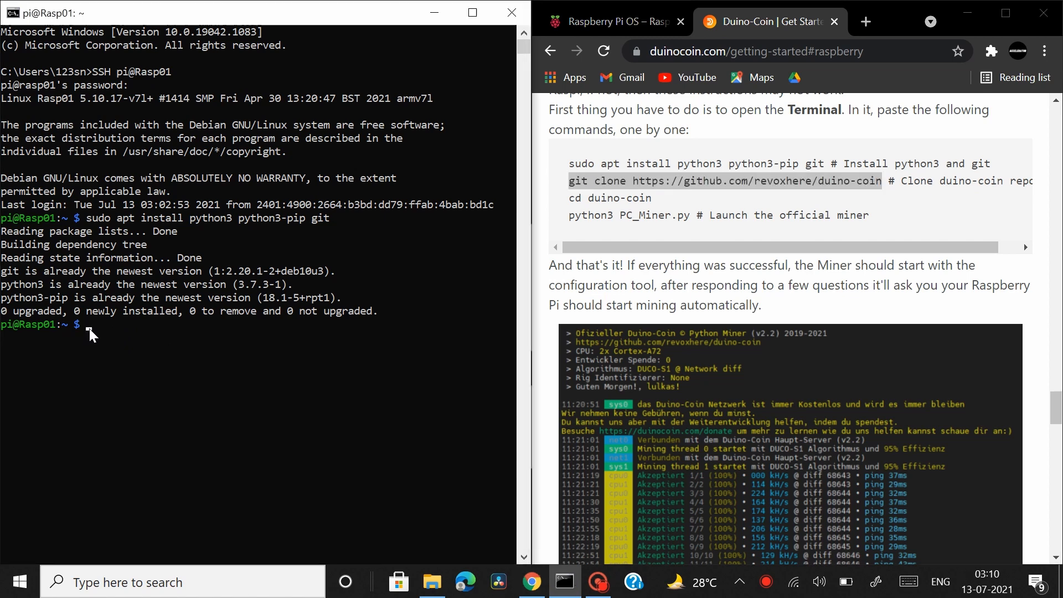
{"action": "type", "text": "git clone https://github.com/revoxhere/duino-coin"}
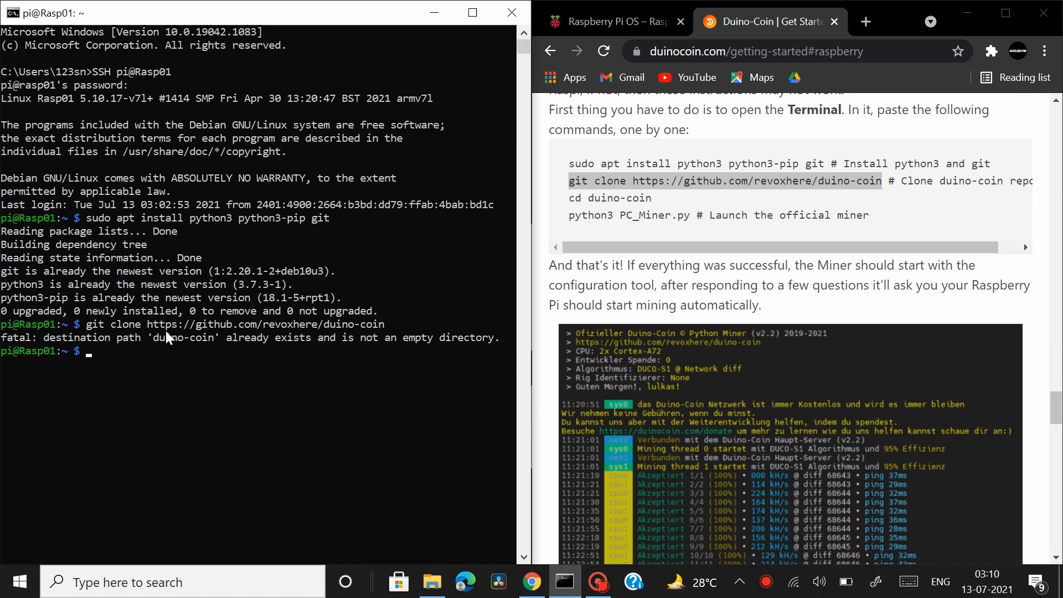
{"action": "mouse_move", "coordinate": [149, 364]}
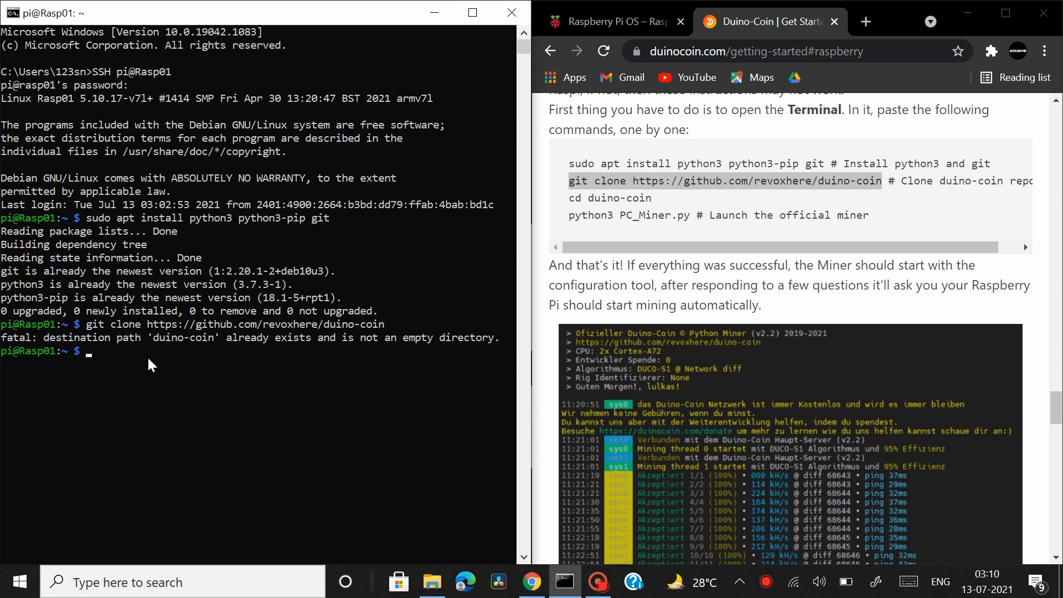
Move into the duino-coin folder and begin the python3 PC_Miner.py command
{"action": "type", "text": "cd dui"}
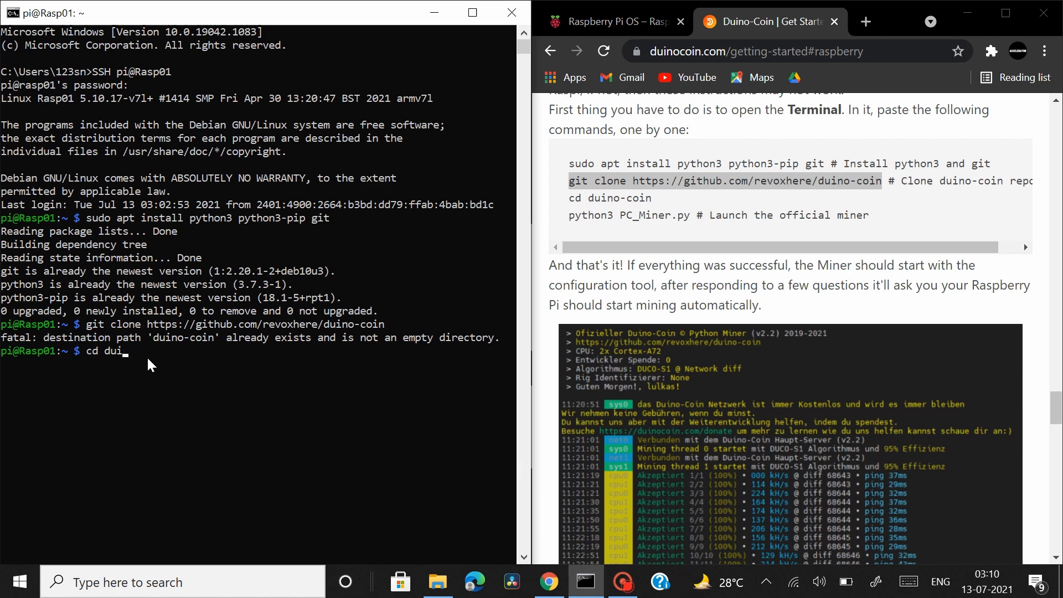
{"action": "type", "text": "no-coin"}
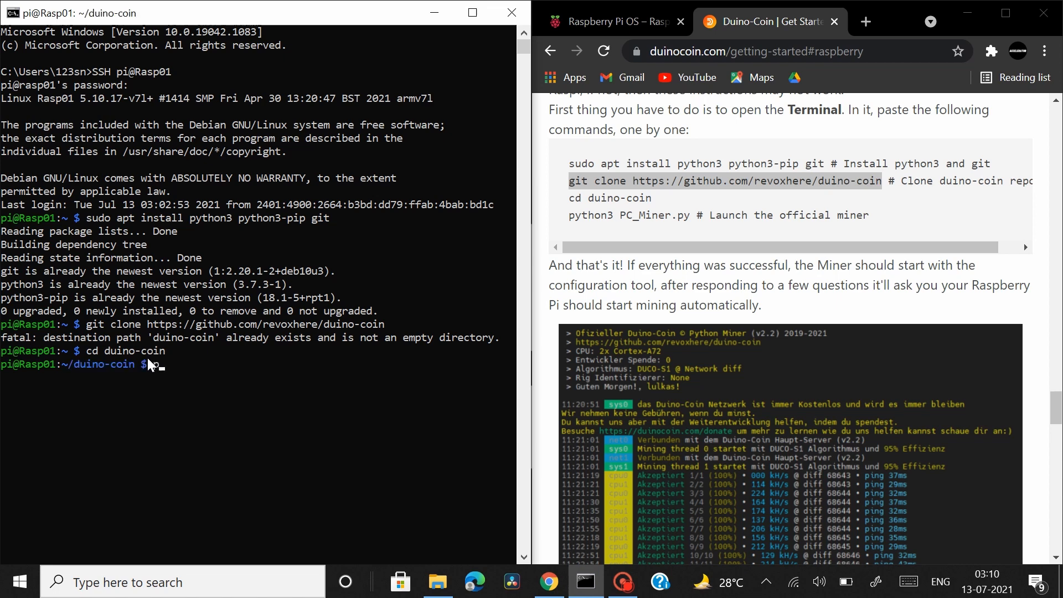
{"action": "type", "text": "python"}
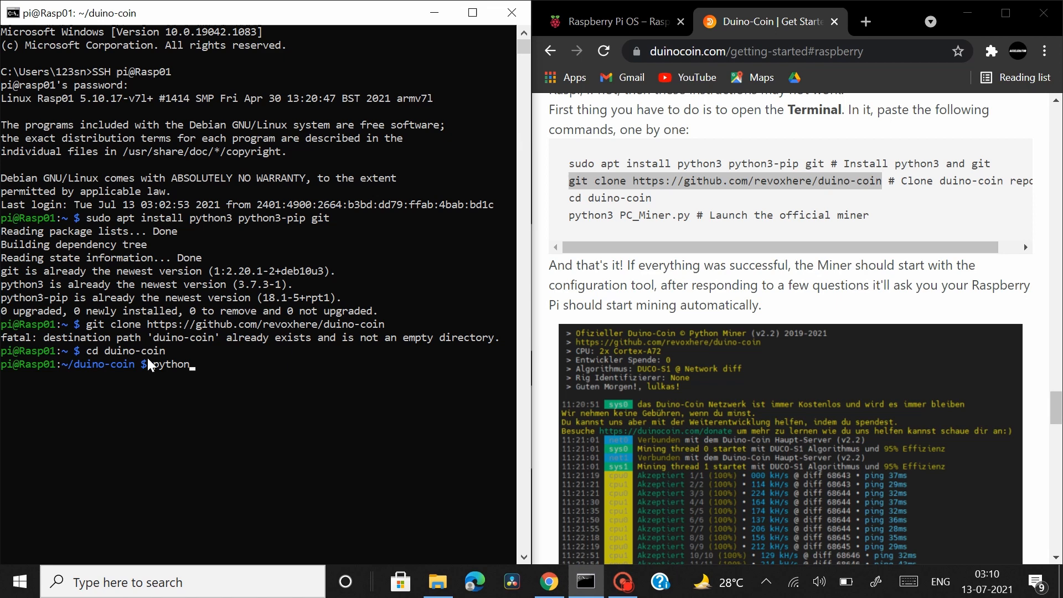
{"action": "type", "text": "3"}
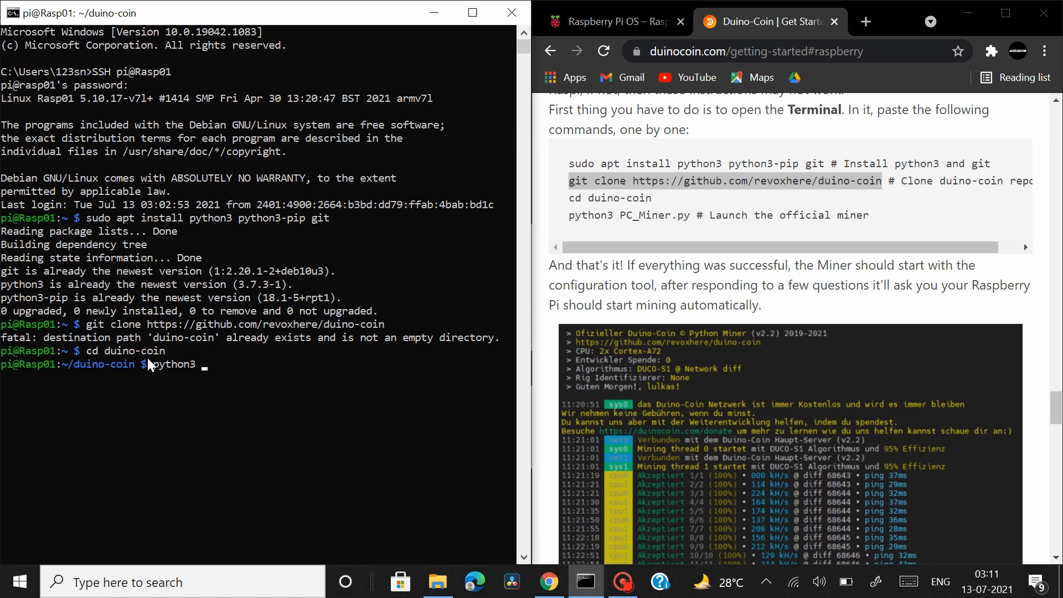
Launch PC_Miner.py and answer username John, intensity 95 and 4 threads
{"action": "type", "text": "PC_Miner.py"}
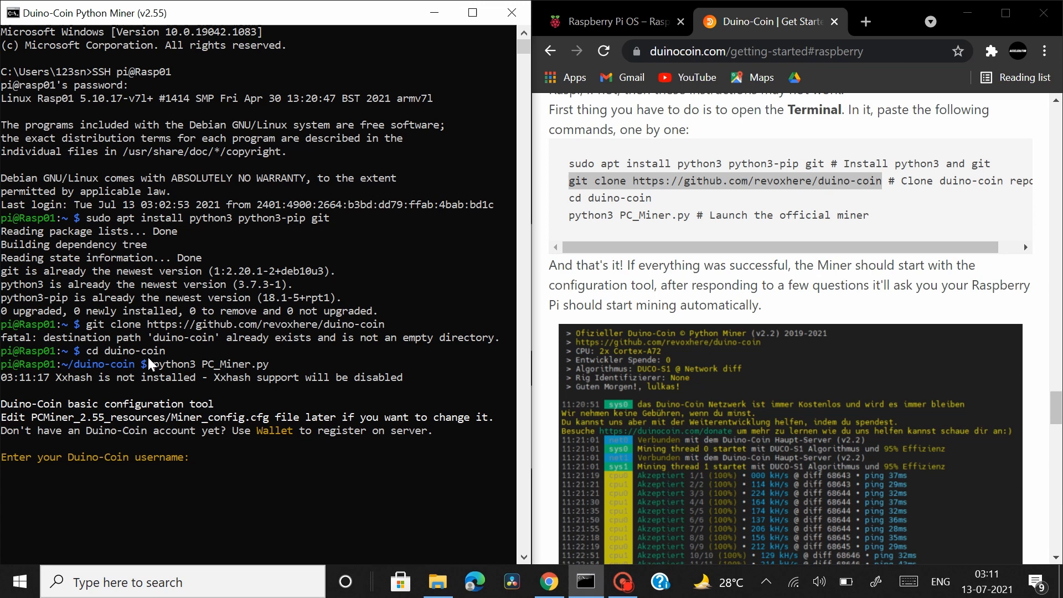
{"action": "type", "text": "John"}
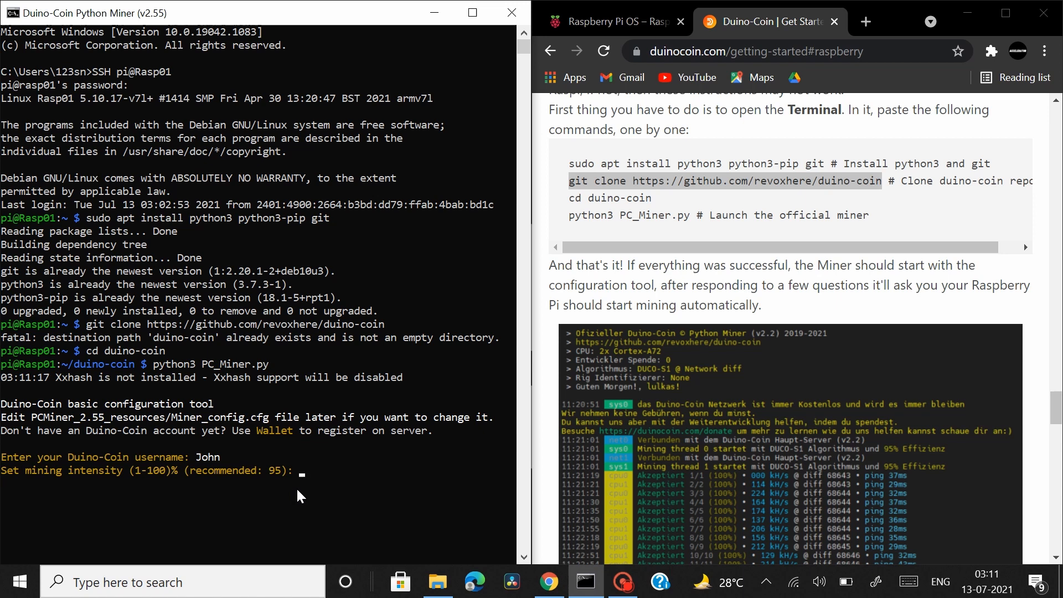
{"action": "type", "text": "95"}
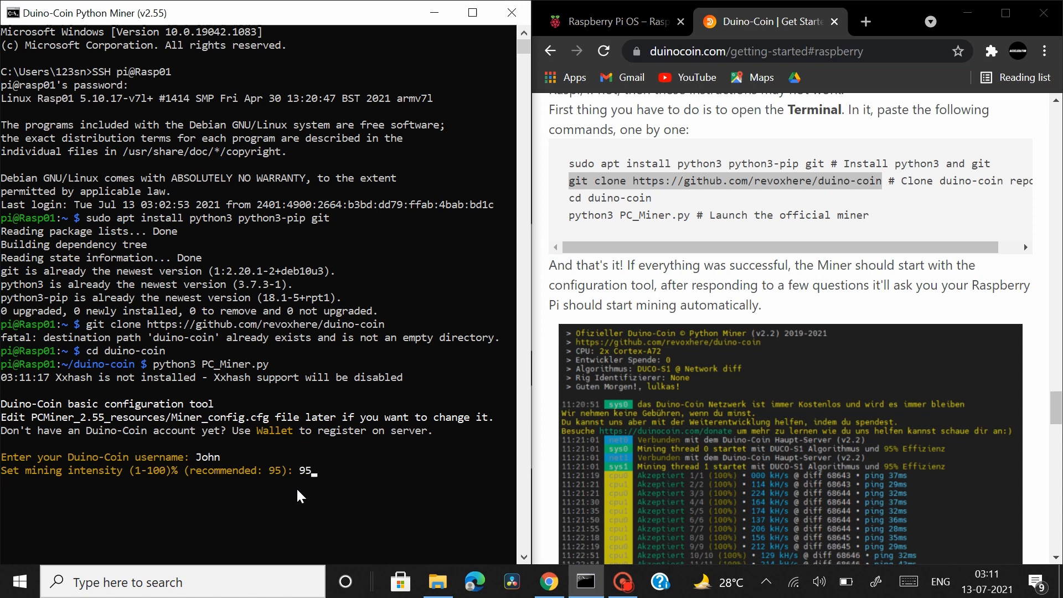
{"action": "key", "text": "enter"}
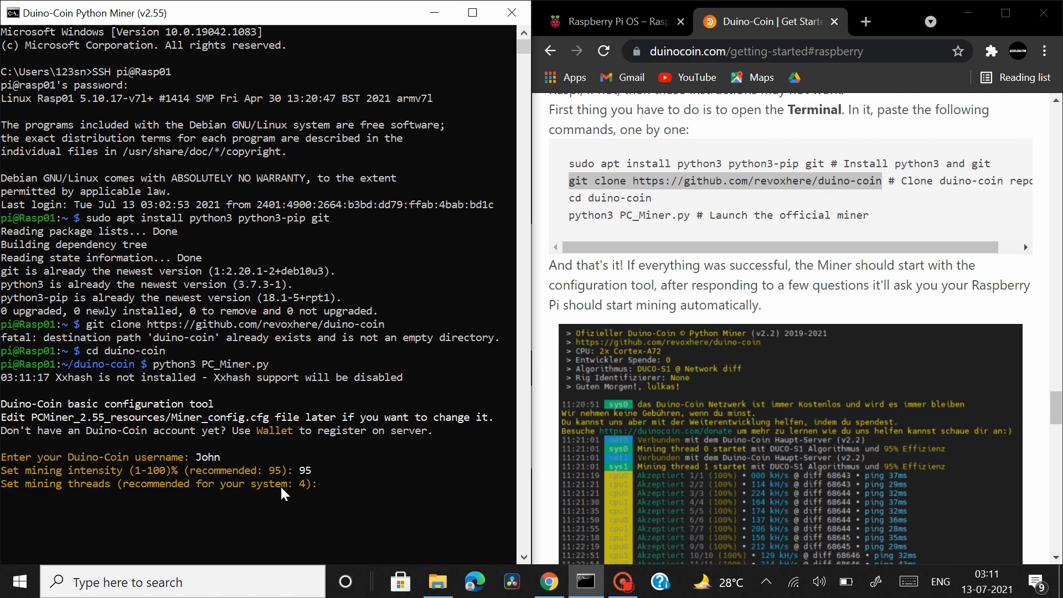
{"action": "mouse_move", "coordinate": [306, 501]}
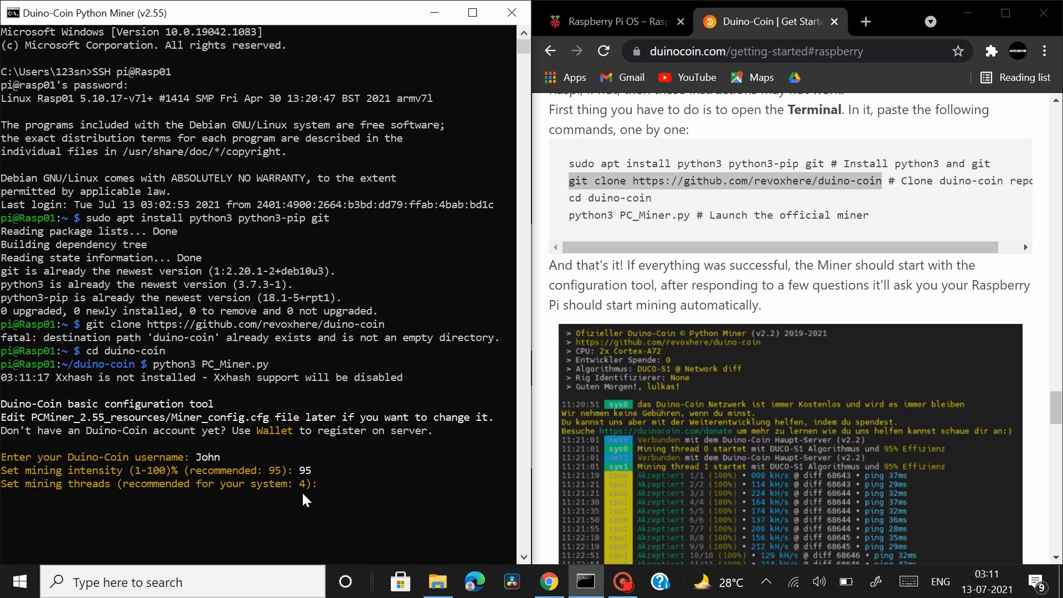
{"action": "type", "text": "4"}
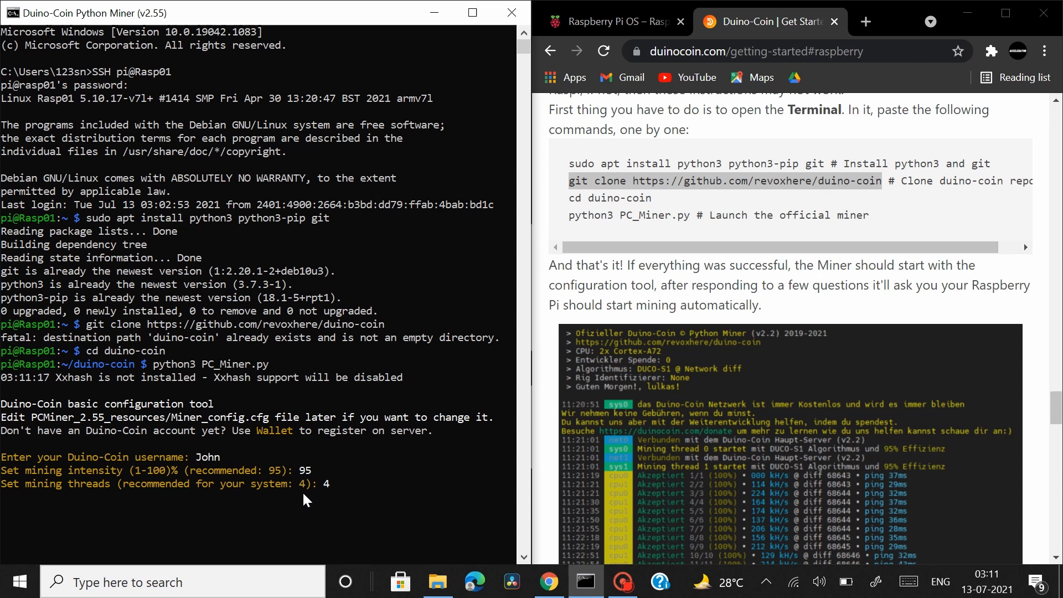
{"action": "key", "text": "enter"}
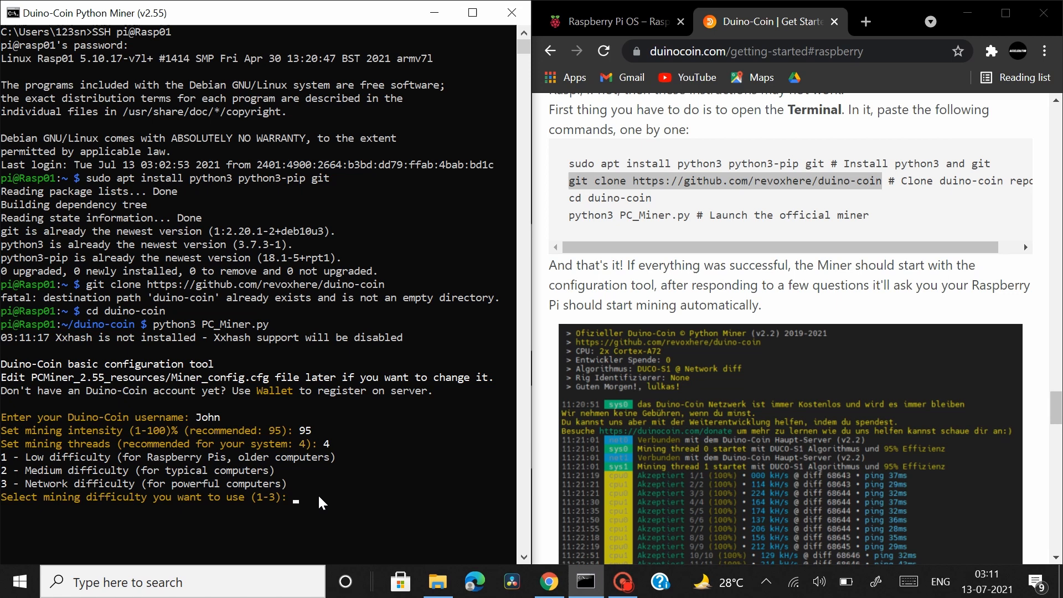
Choose low difficulty, name the rig Rasp 01, set donation level 1 and start mining
{"action": "type", "text": "1"}
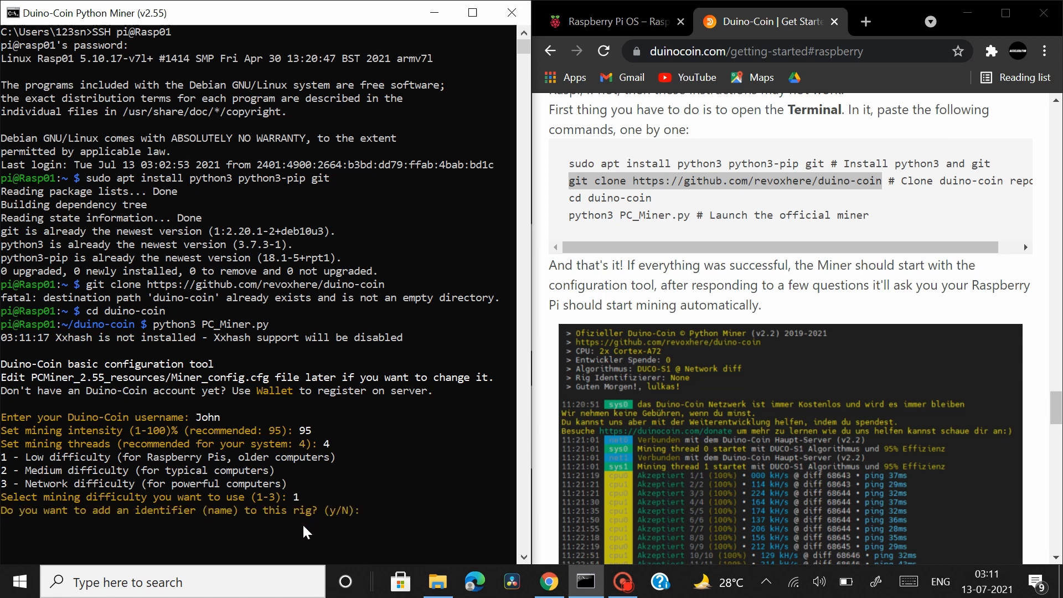
{"action": "mouse_move", "coordinate": [313, 532]}
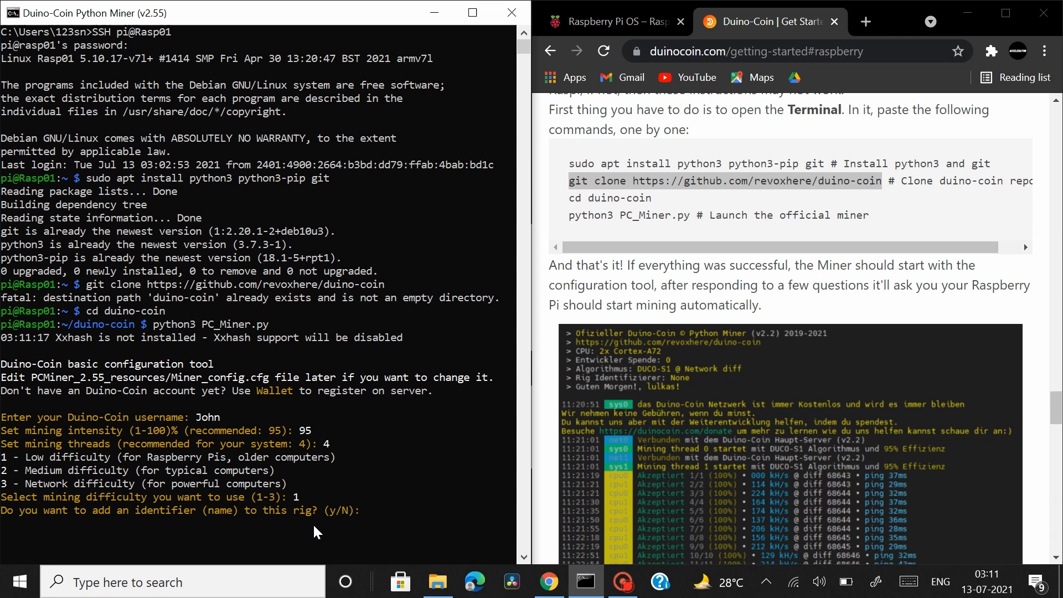
{"action": "type", "text": "y"}
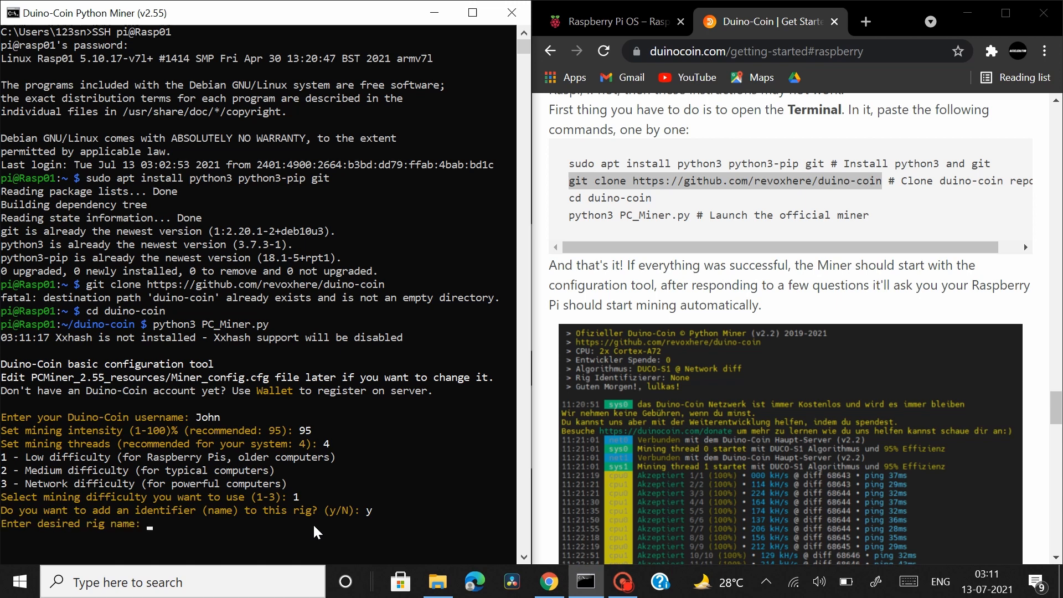
{"action": "type", "text": "R"}
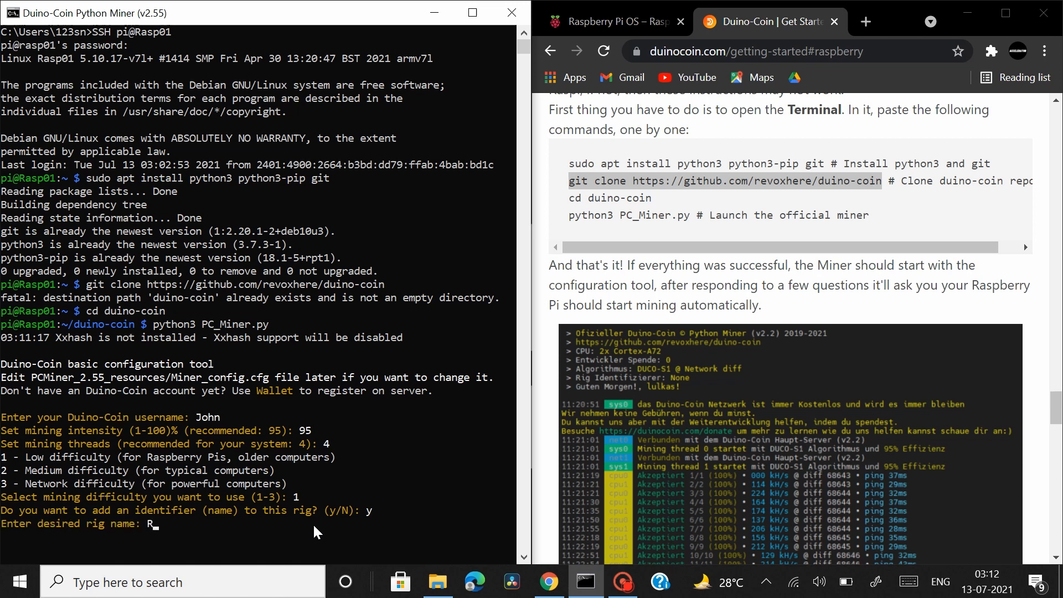
{"action": "type", "text": "asp 0"}
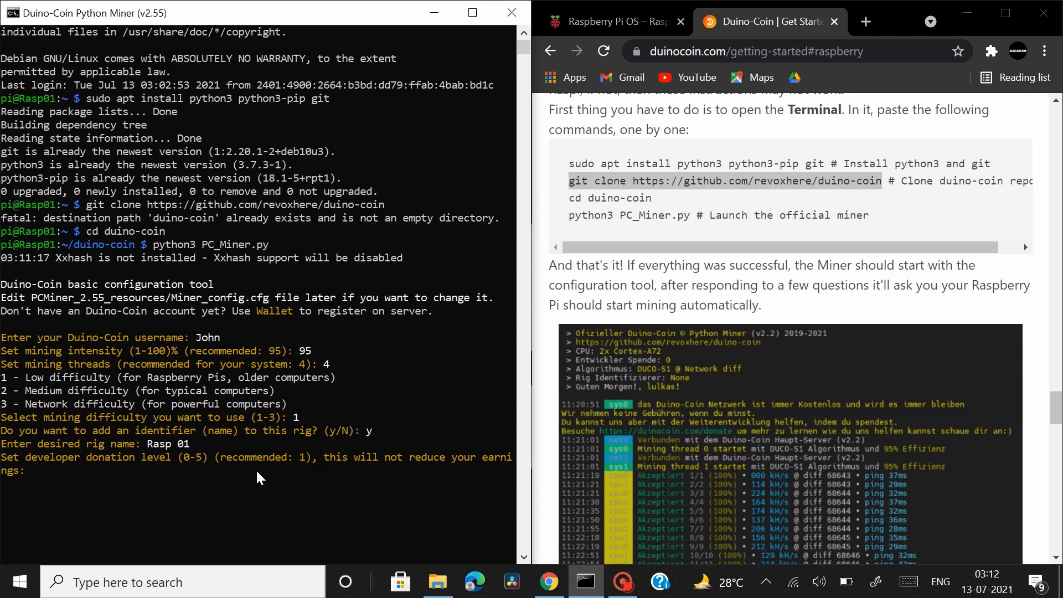
{"action": "type", "text": "1"}
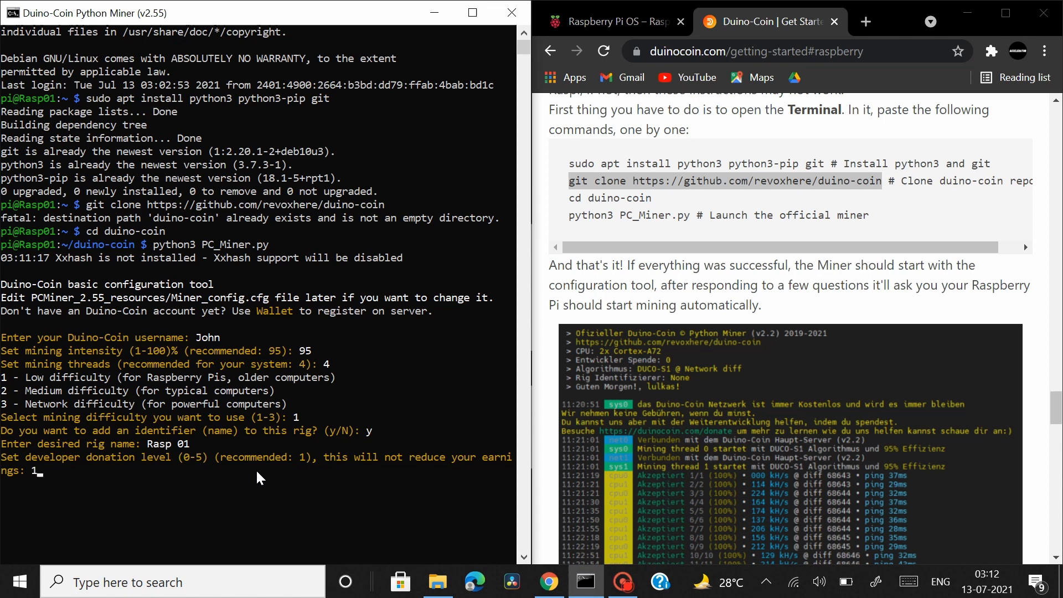
{"action": "key", "text": "enter"}
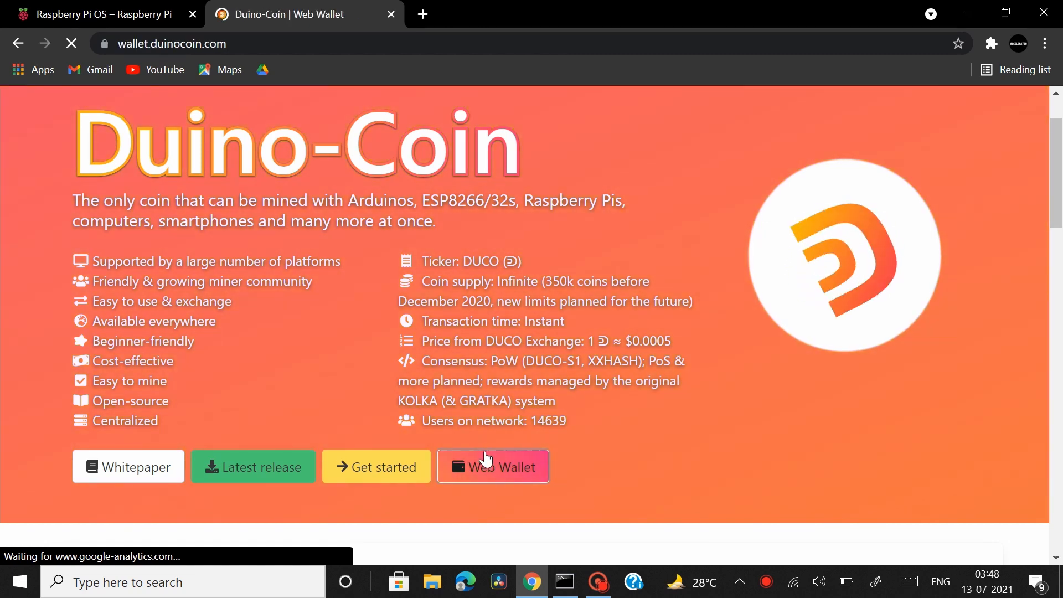
Log in to the Web Wallet and scroll to Your Miners showing Rasp 01 at 0.51 MH/s total
{"action": "left_click", "coordinate": [492, 466]}
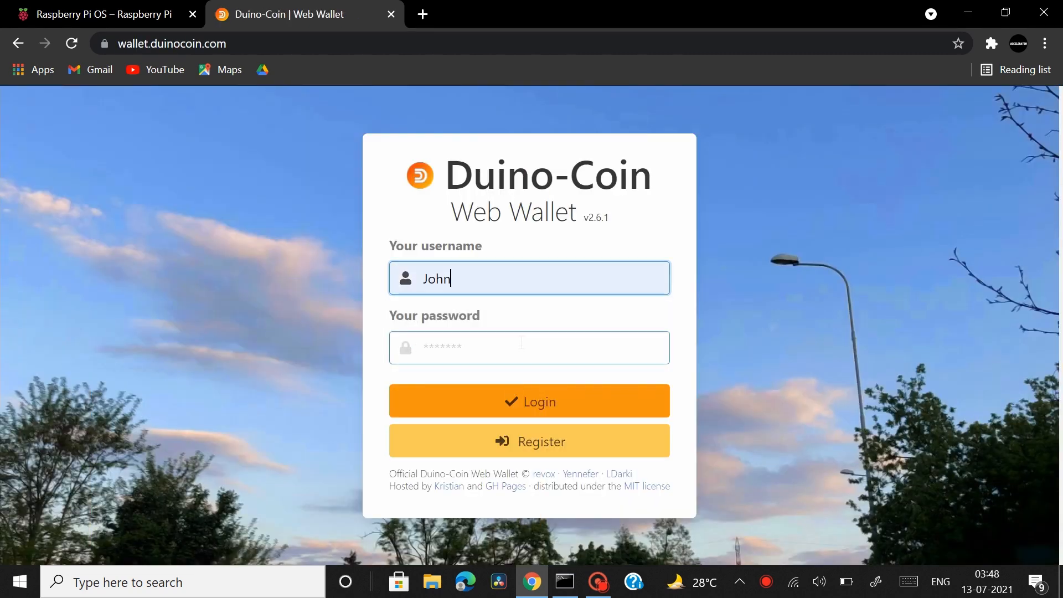
{"action": "left_click", "coordinate": [530, 400]}
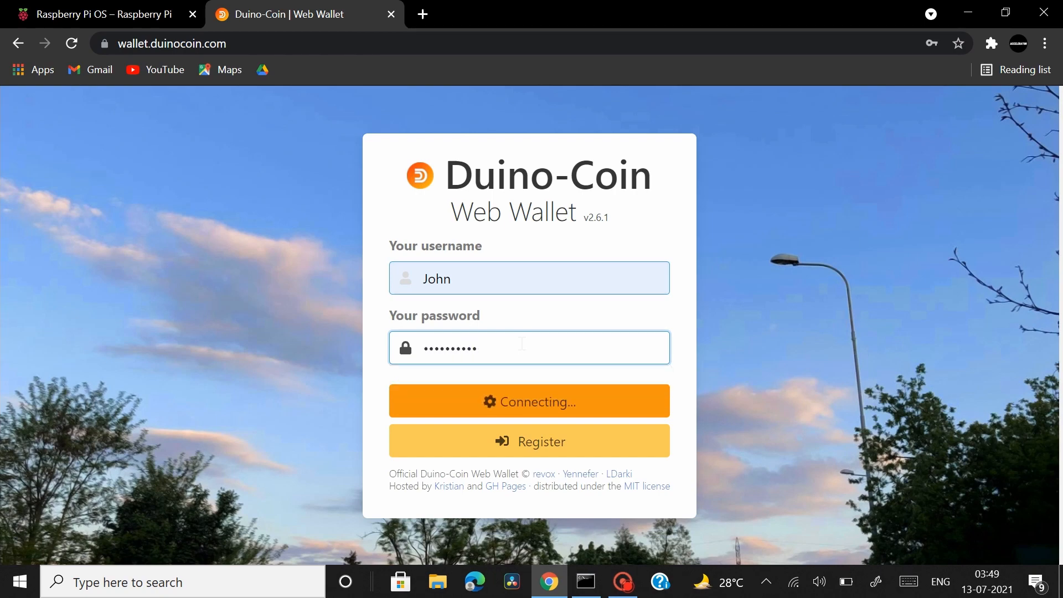
{"action": "left_click", "coordinate": [529, 400]}
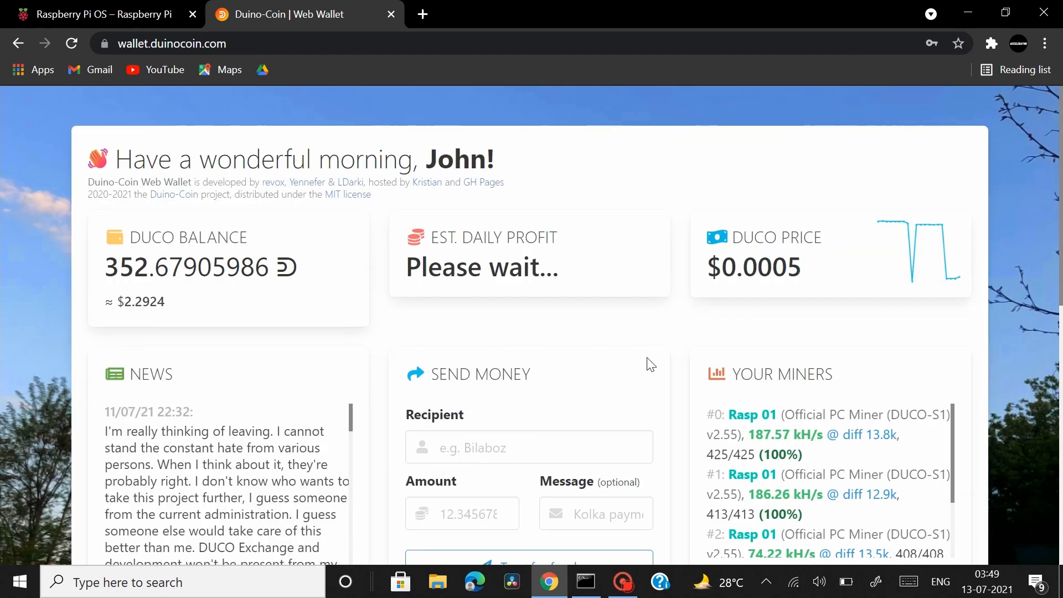
{"action": "scroll", "scroll_direction": "down", "scroll_amount": 3}
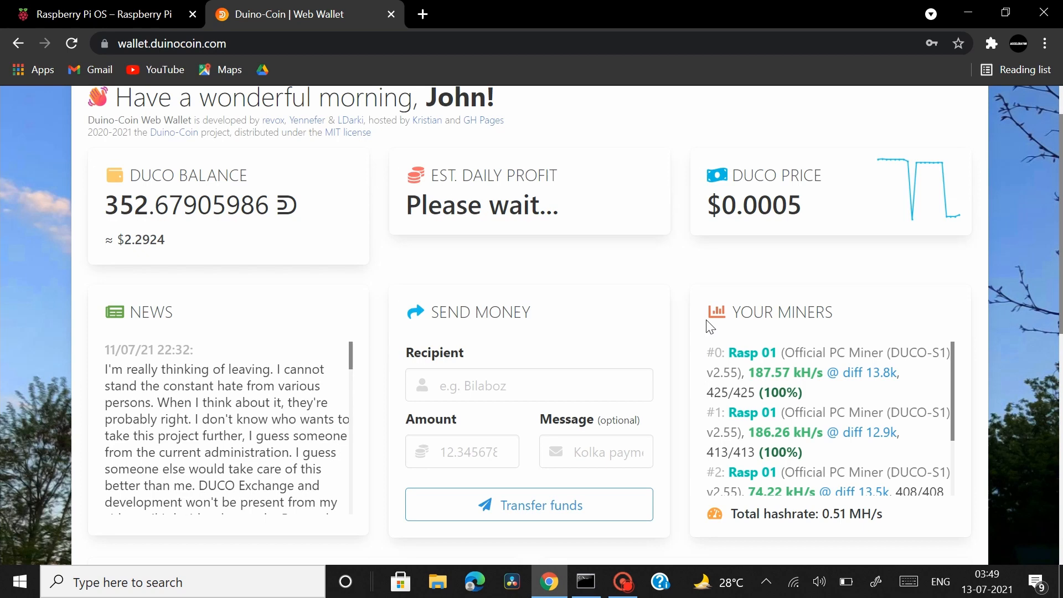
{"action": "scroll", "scroll_direction": "down", "scroll_amount": 3}
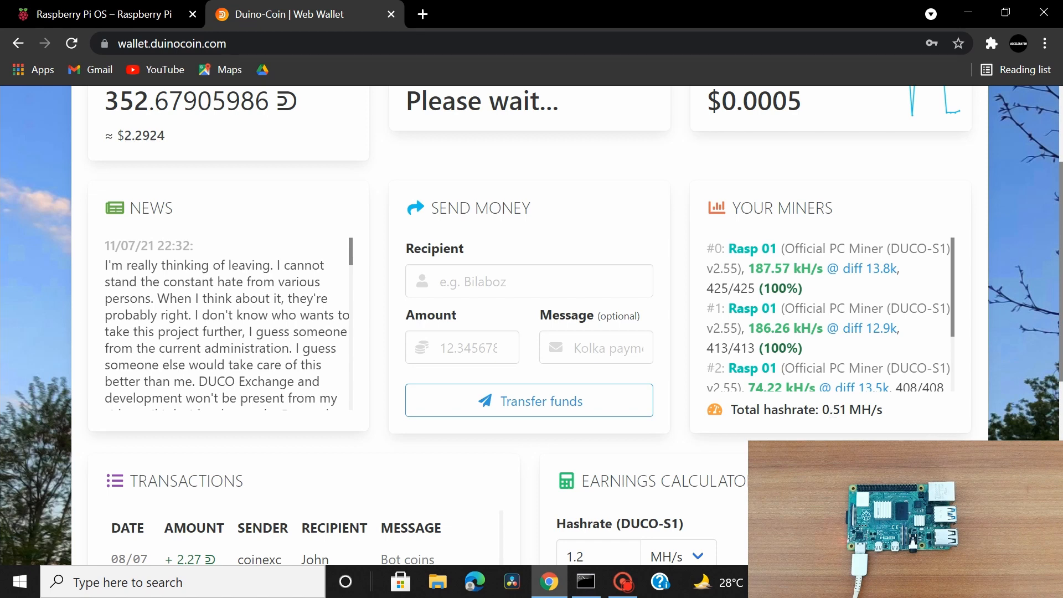
{"action": "double_click", "coordinate": [849, 409]}
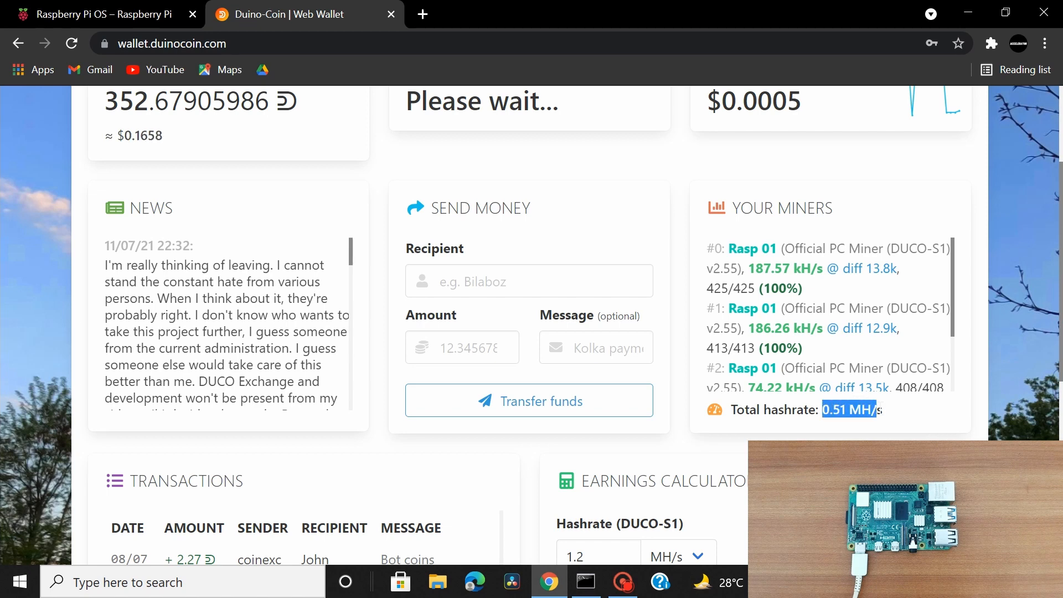